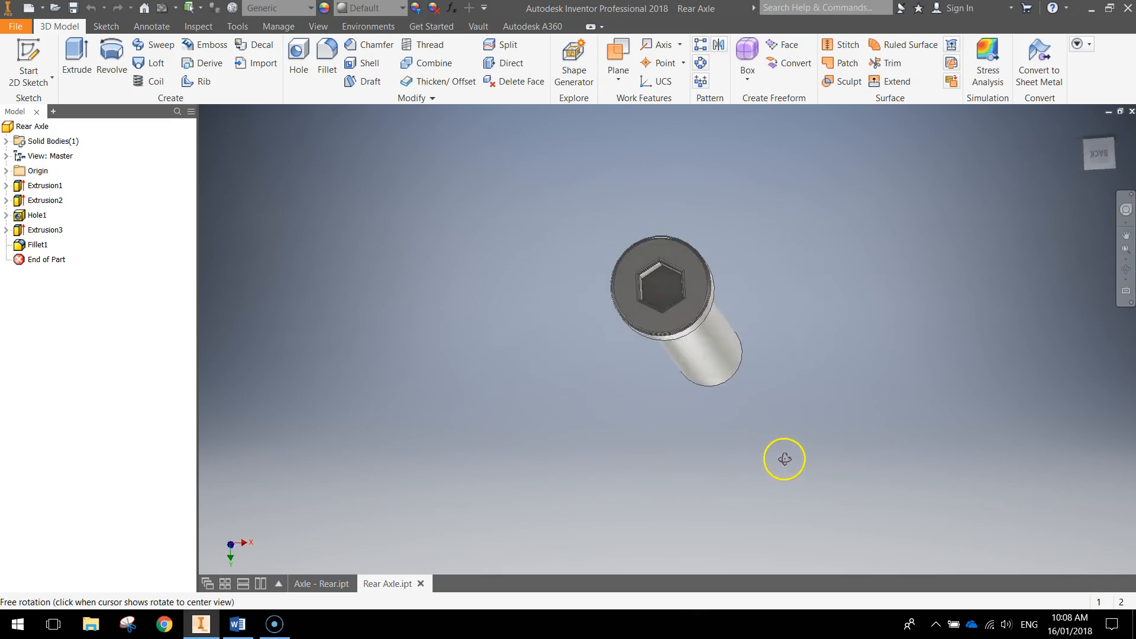
Inspect the finished Rear Axle model and bring up the metric new-file templates.
left_click_drag(783, 459, 764, 468)
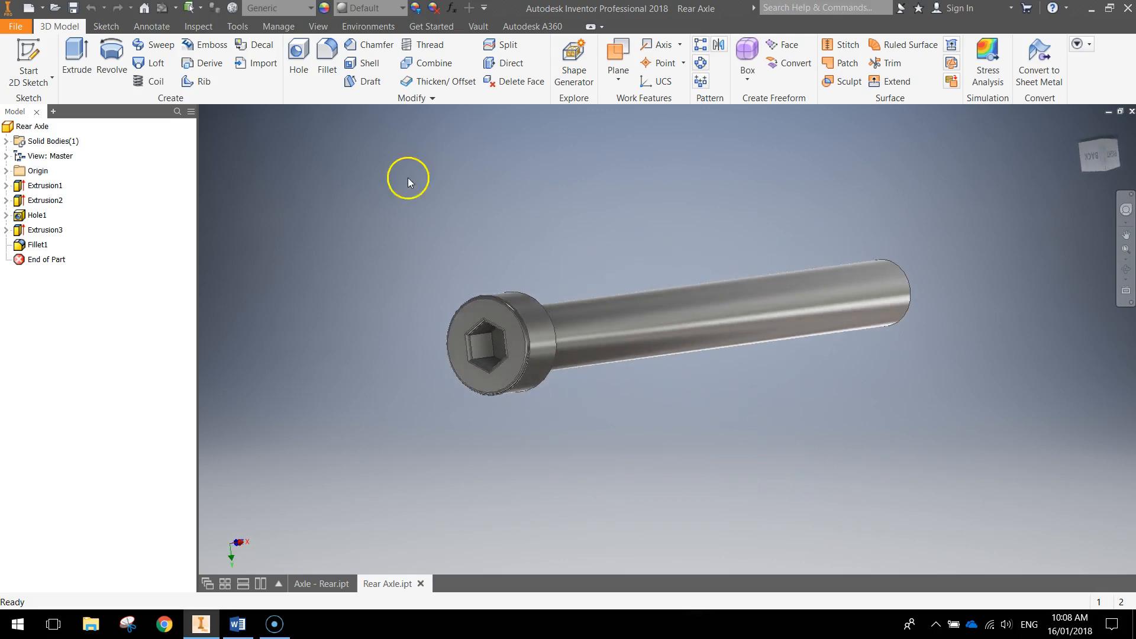
left_click(15, 26)
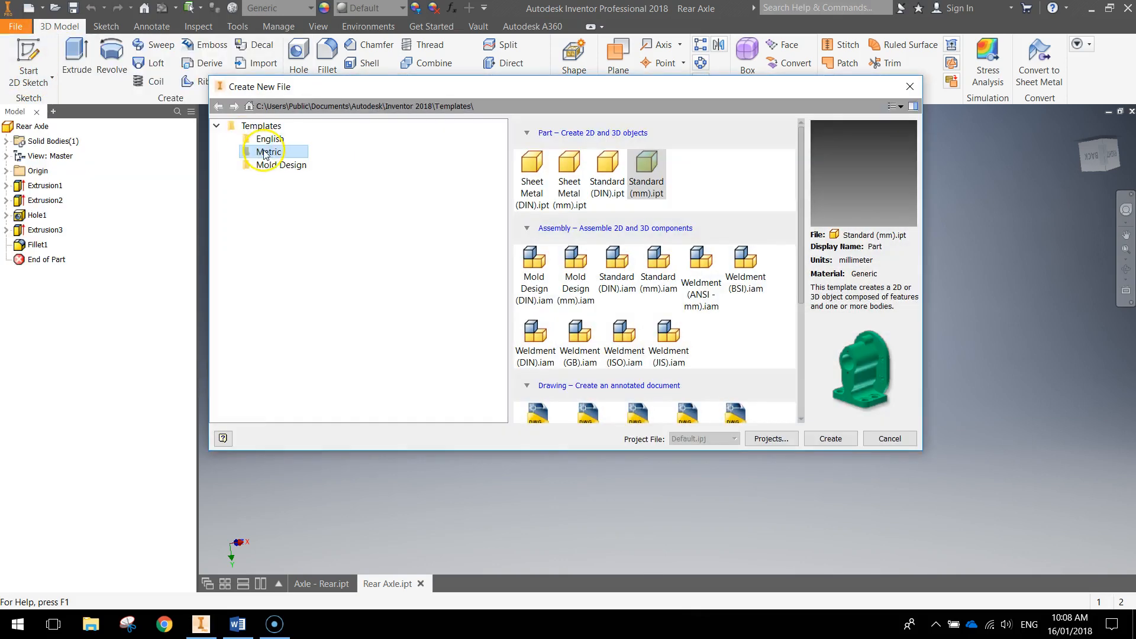
Create a Standard (mm) part and sketch a 12 mm circle at the origin on XY.
left_click(829, 439)
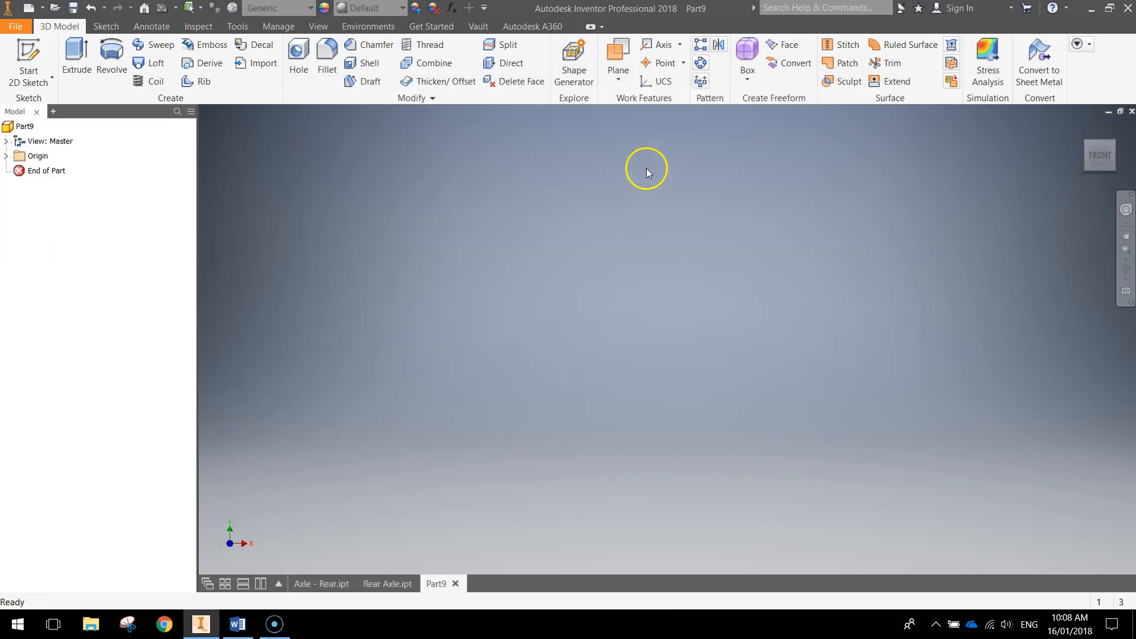
left_click(29, 58)
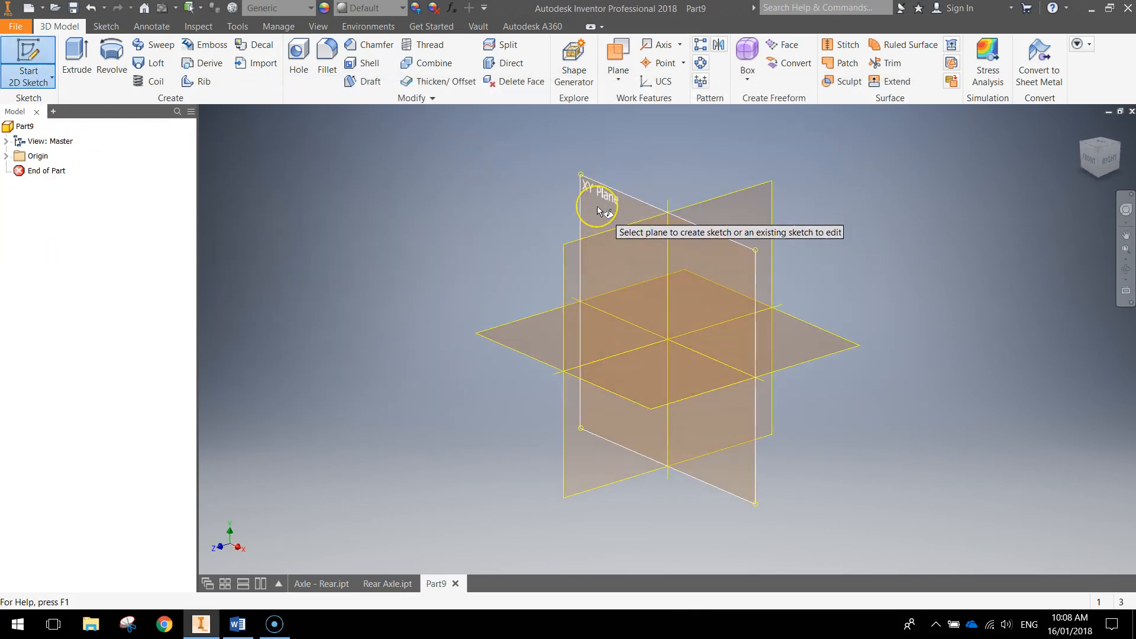
left_click(597, 199)
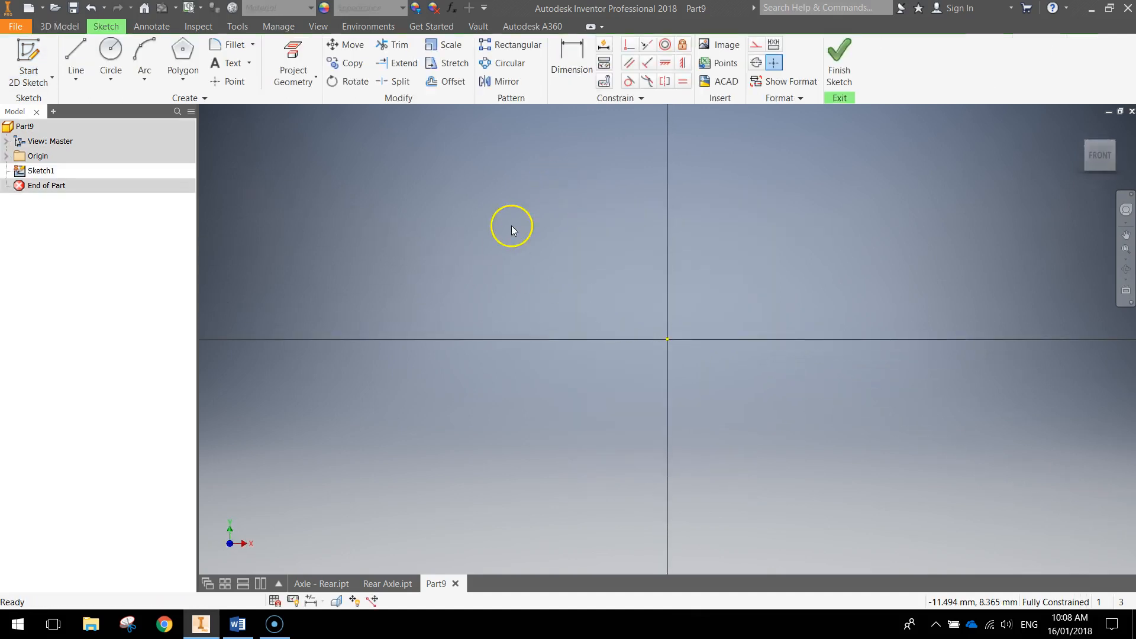
left_click(109, 51)
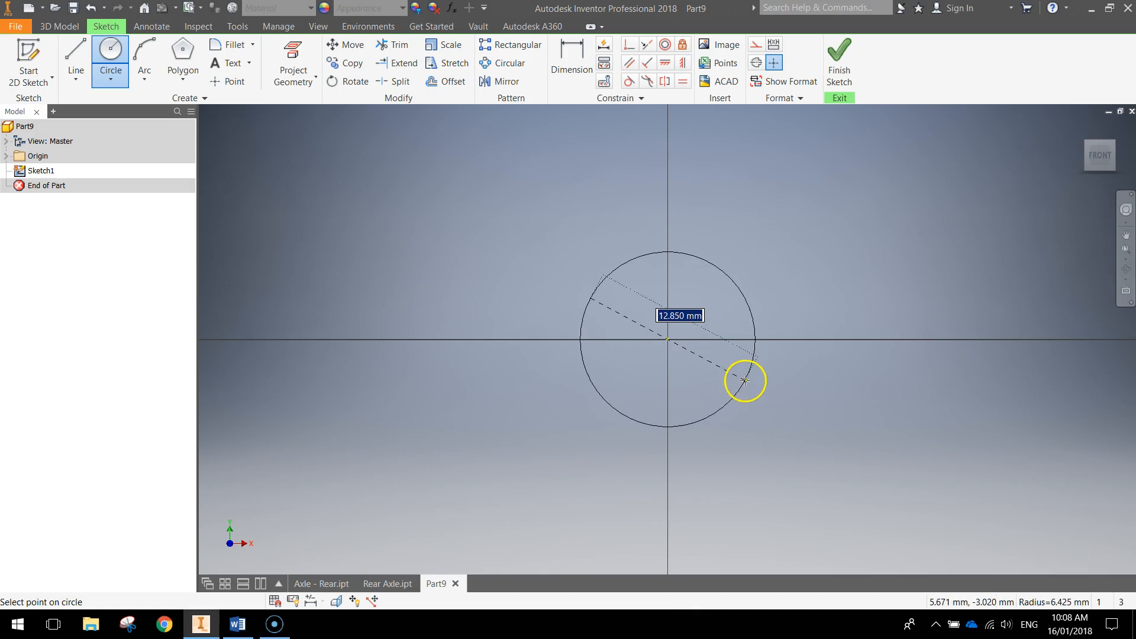
type("12")
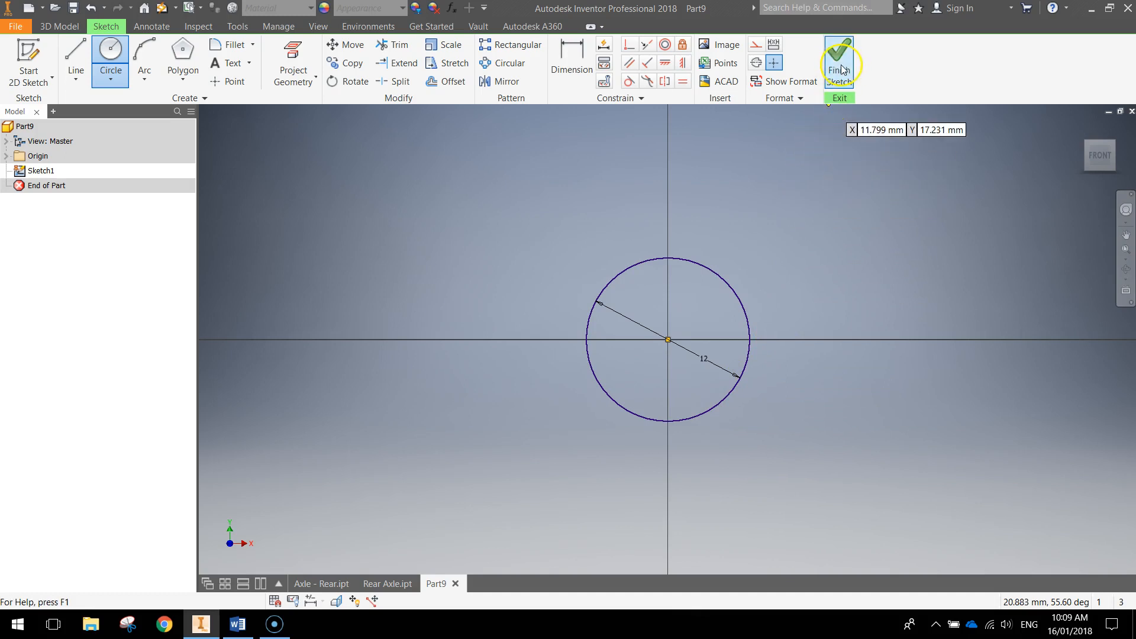
left_click(839, 65)
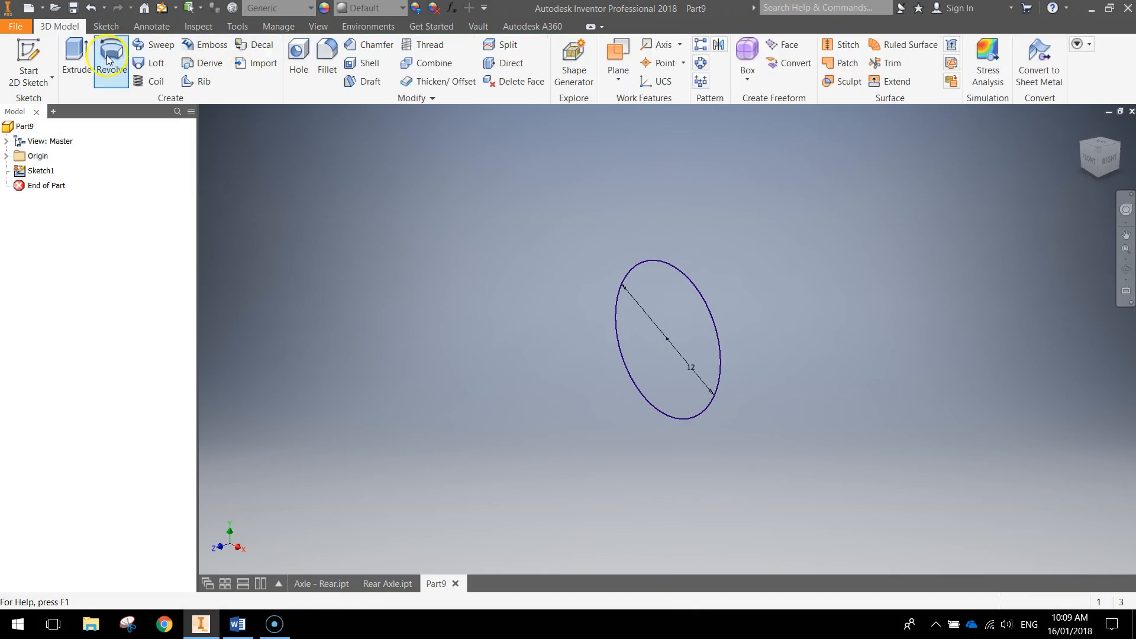
Extrude the 12 mm circle into a solid cylinder and orbit to inspect it.
left_click(75, 59)
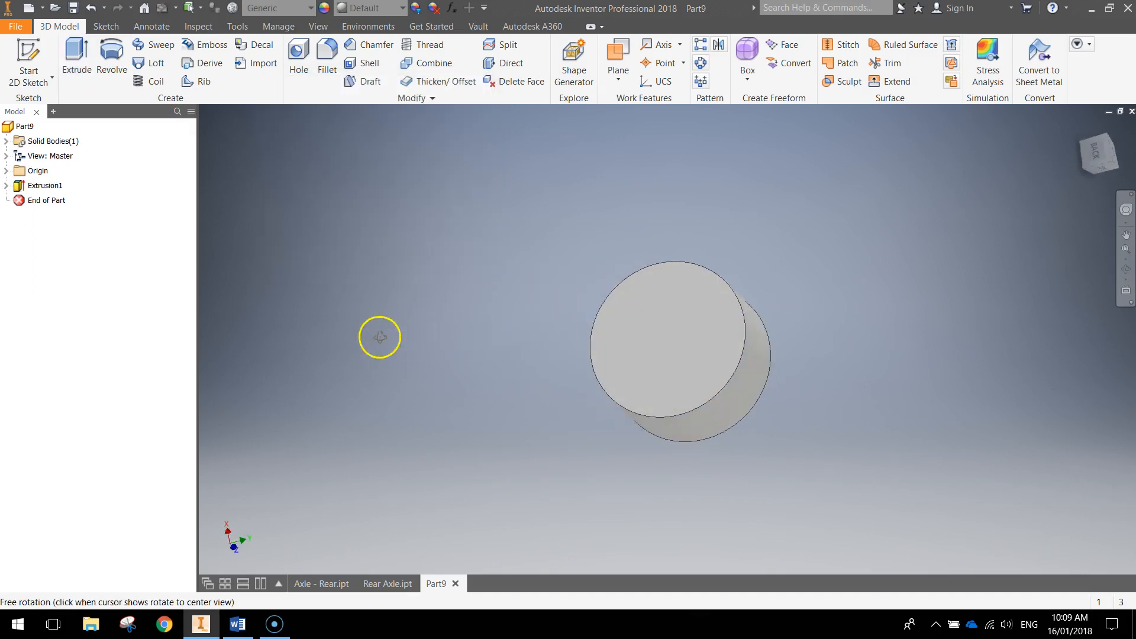
left_click_drag(379, 336, 543, 360)
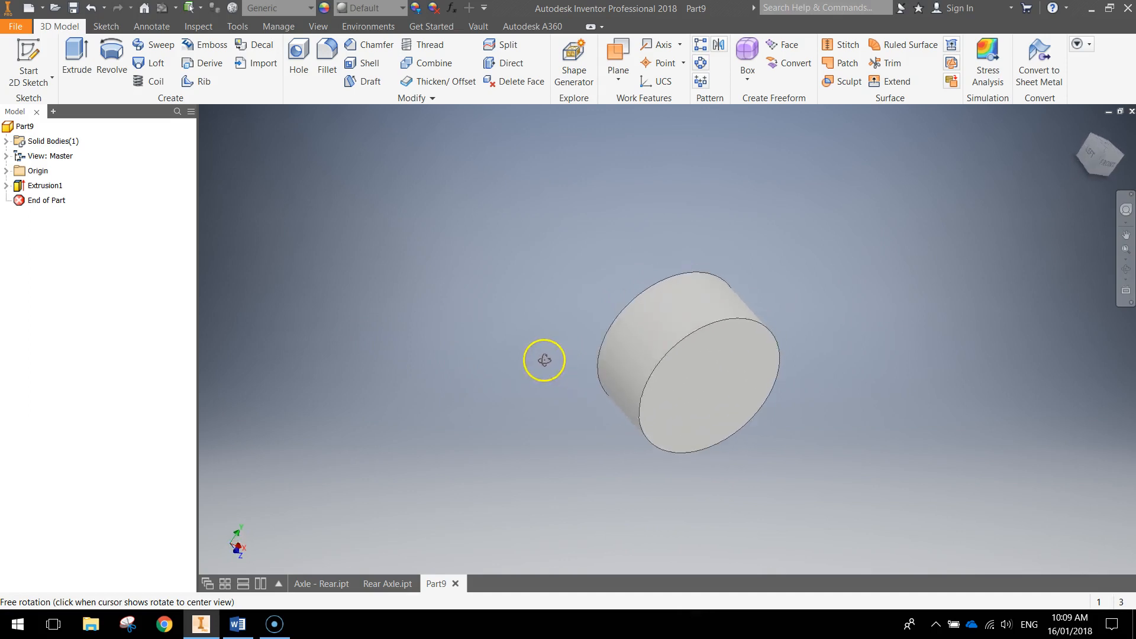
left_click_drag(543, 360, 714, 406)
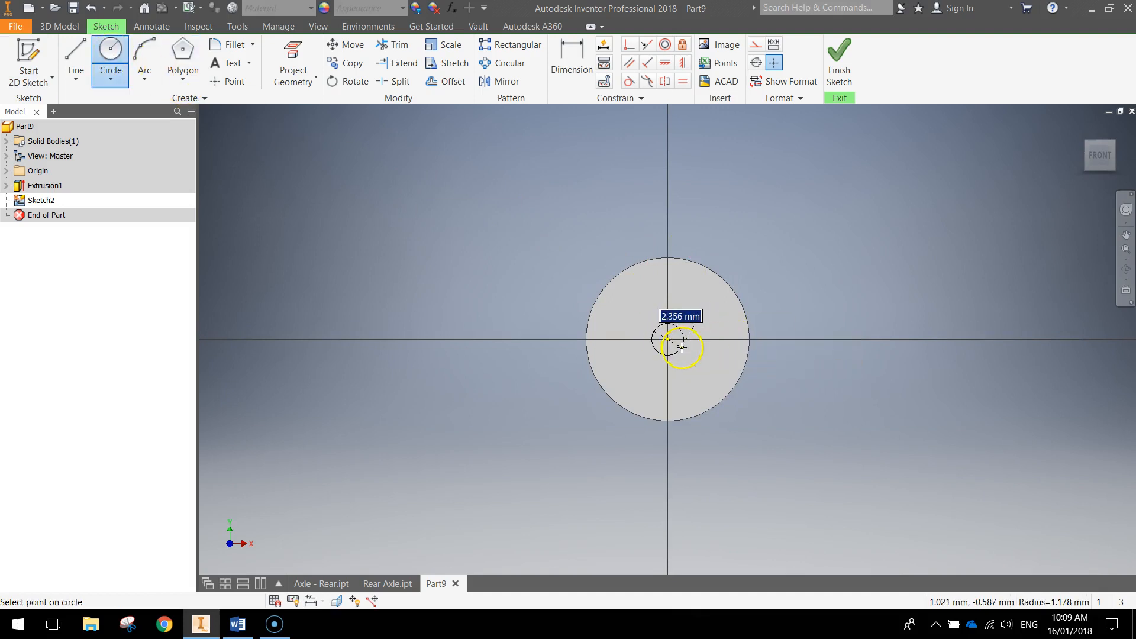
Sketch an 8 mm circle on the cap face and extrude it 78 mm.
left_click(682, 347)
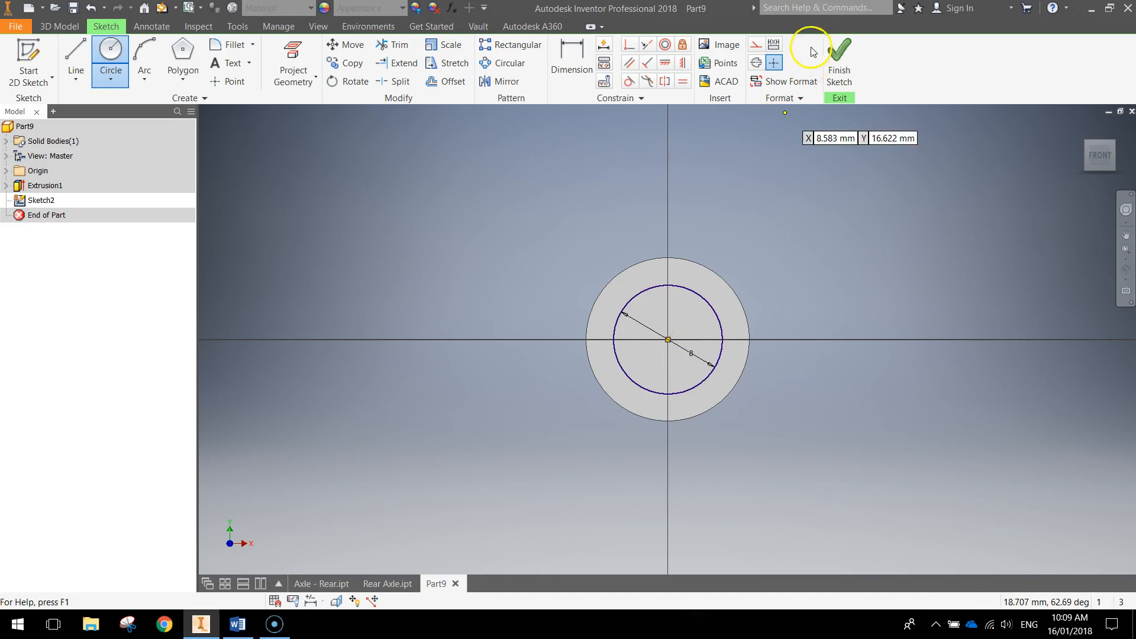
left_click(838, 62)
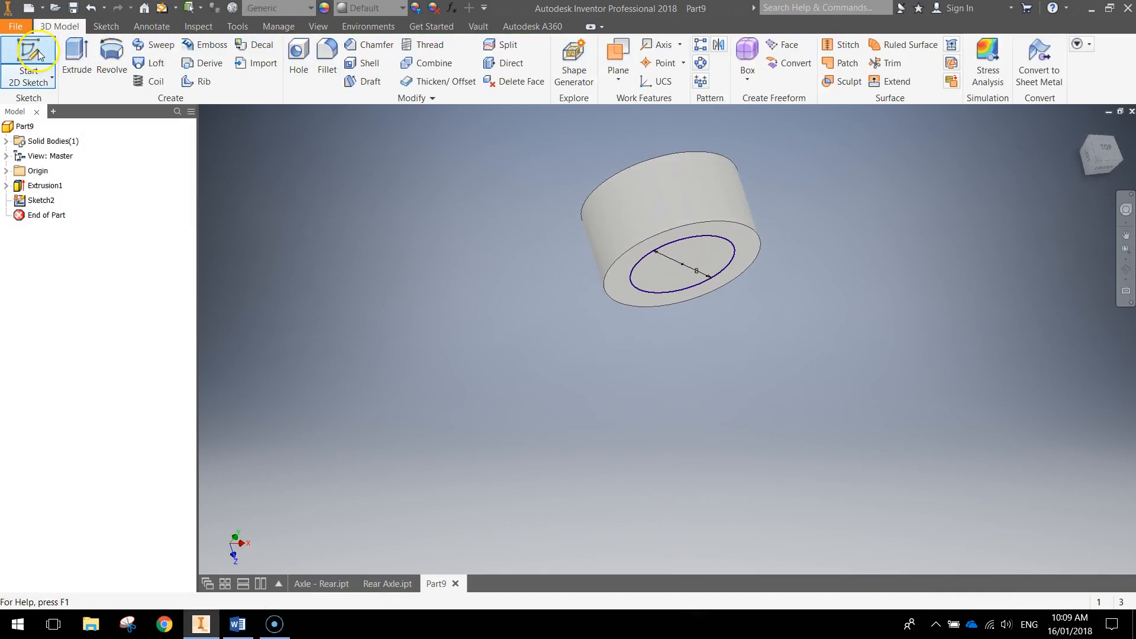
left_click(76, 58)
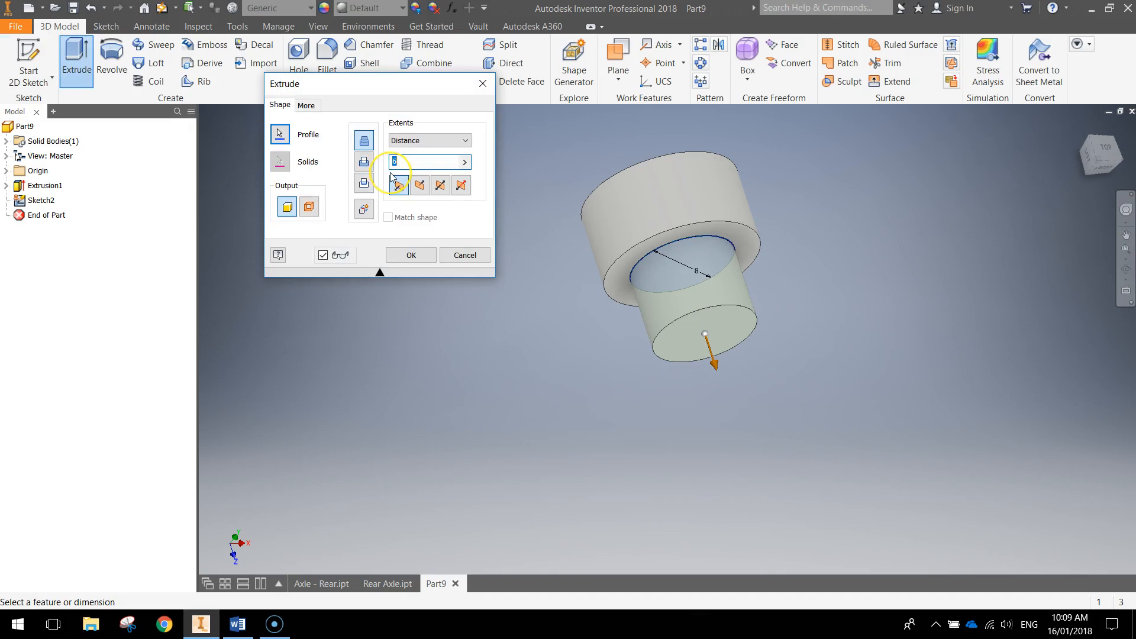
type("78")
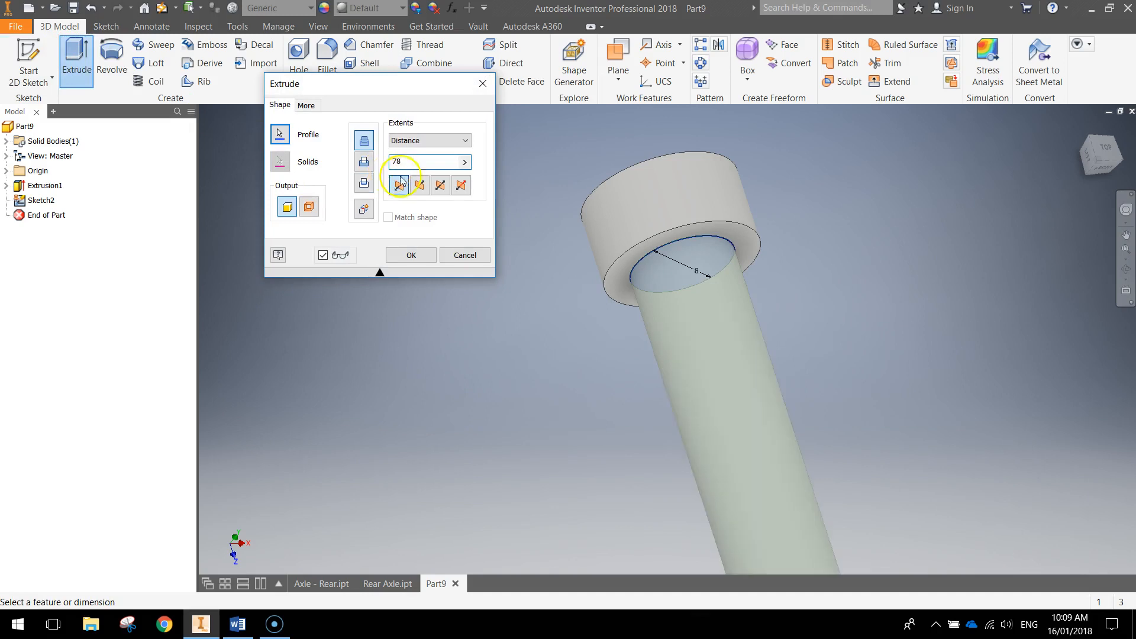
left_click(399, 185)
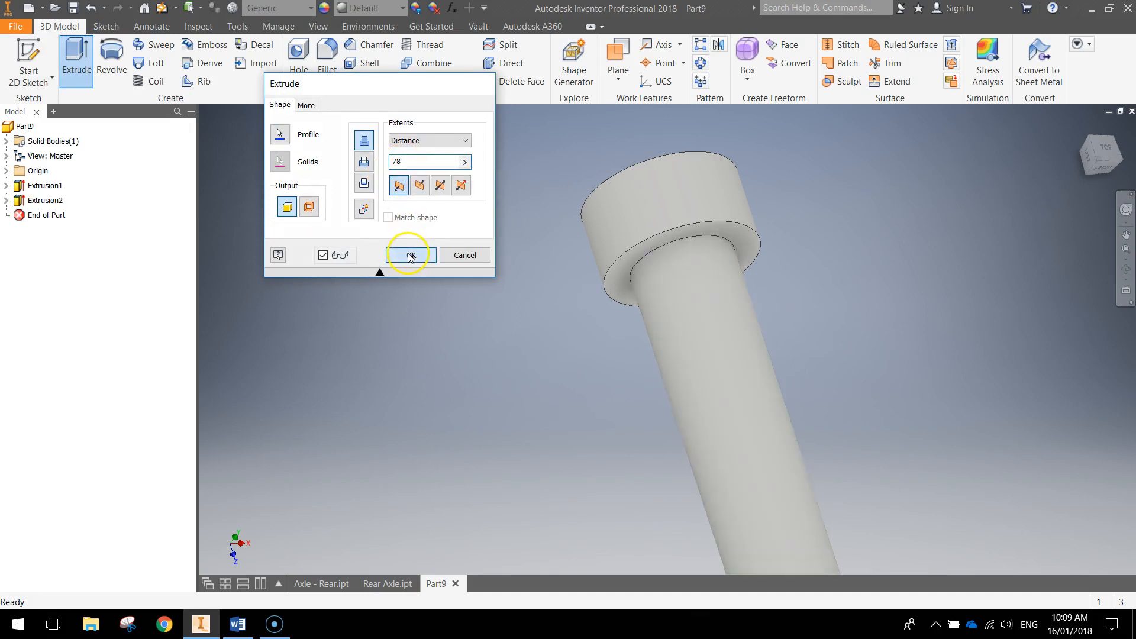
left_click(408, 254)
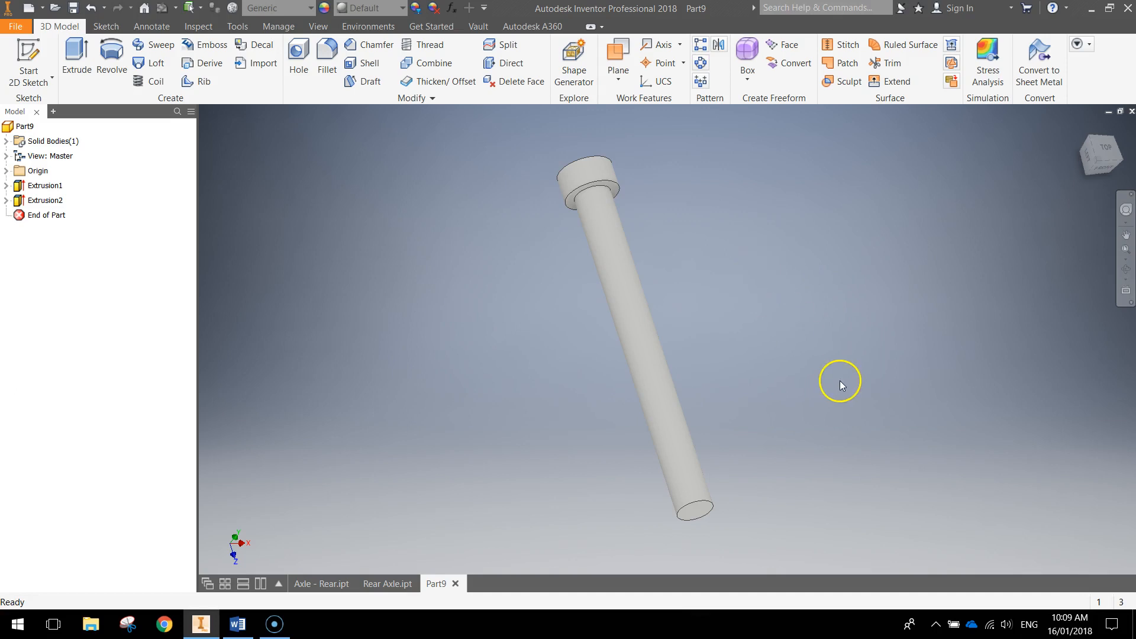
Orbit to the shaft's free end and sketch a centred 8 mm circle there.
left_click_drag(839, 382, 653, 300)
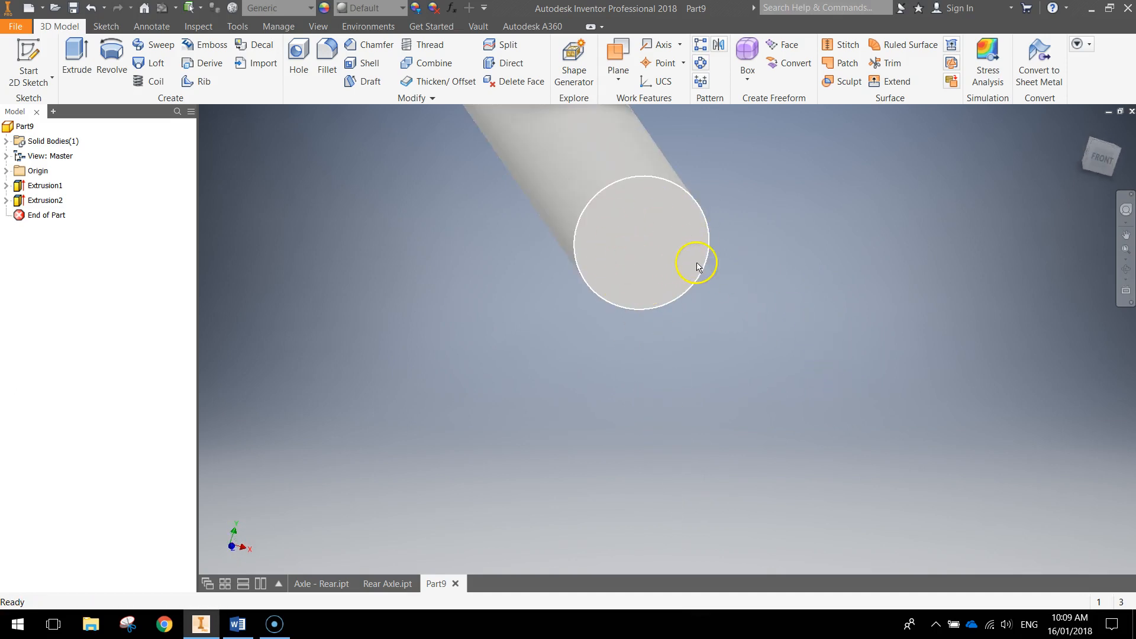
left_click(76, 56)
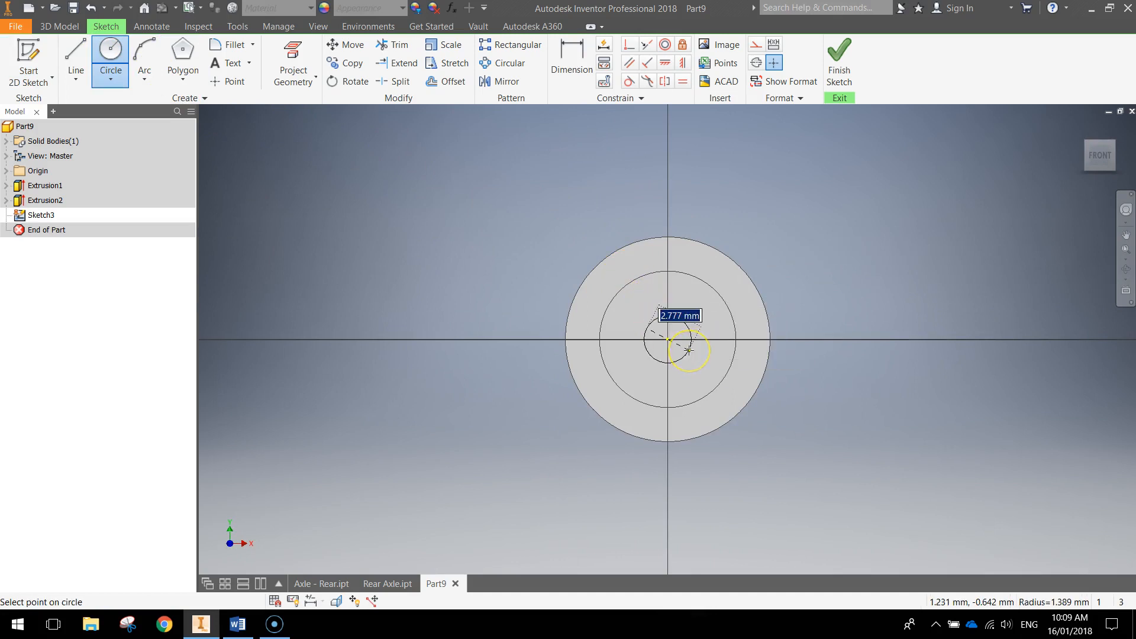
left_click(667, 339)
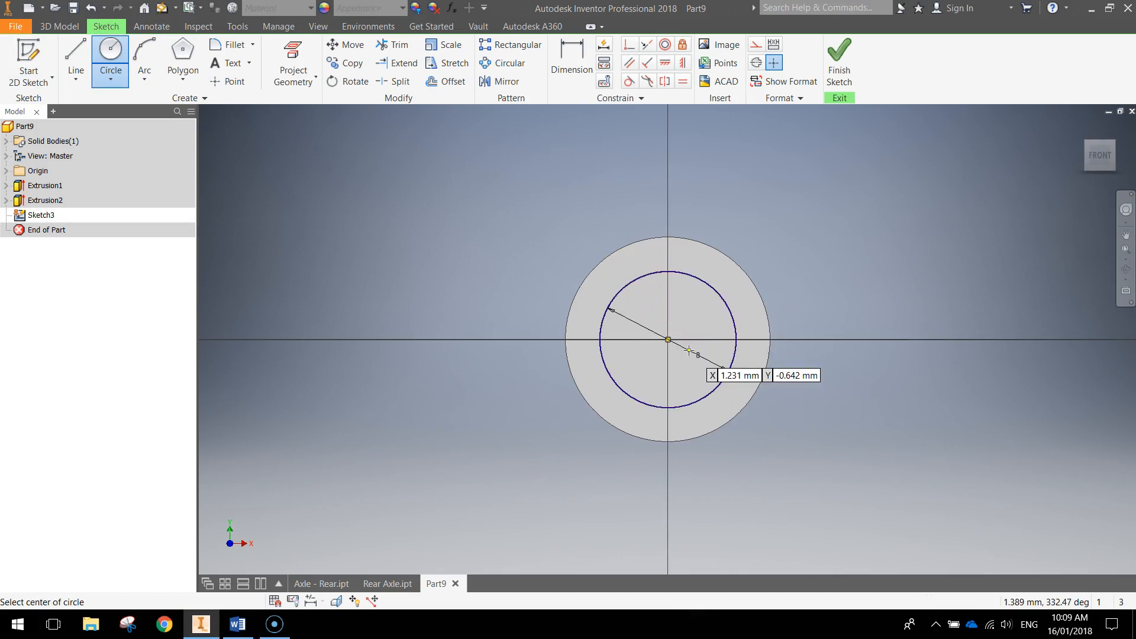
mouse_move(838, 62)
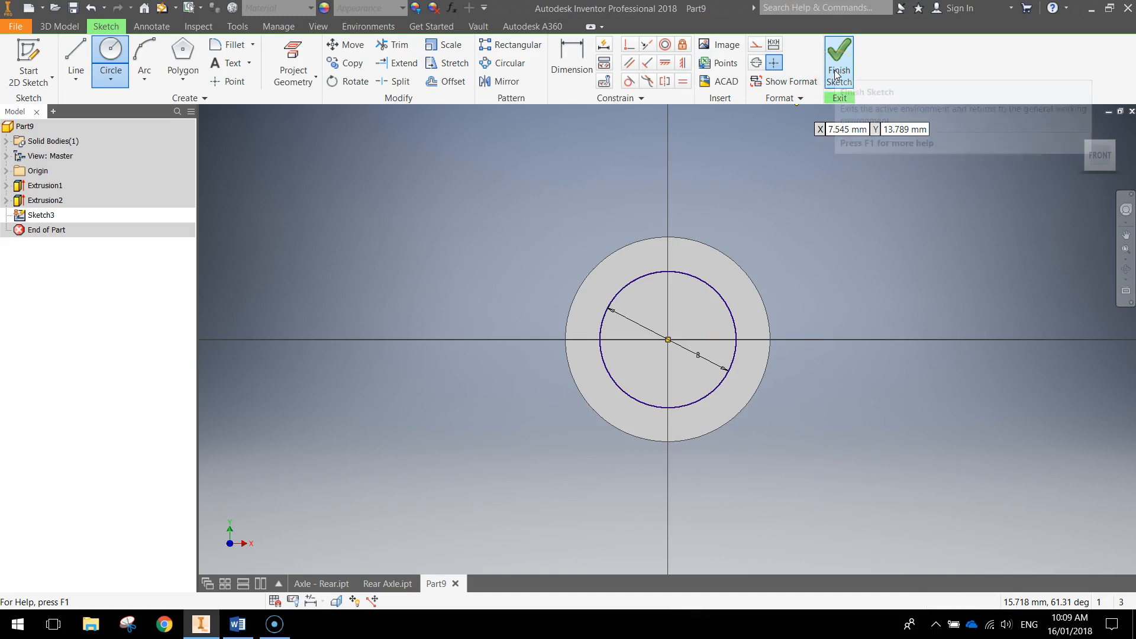
left_click(839, 62)
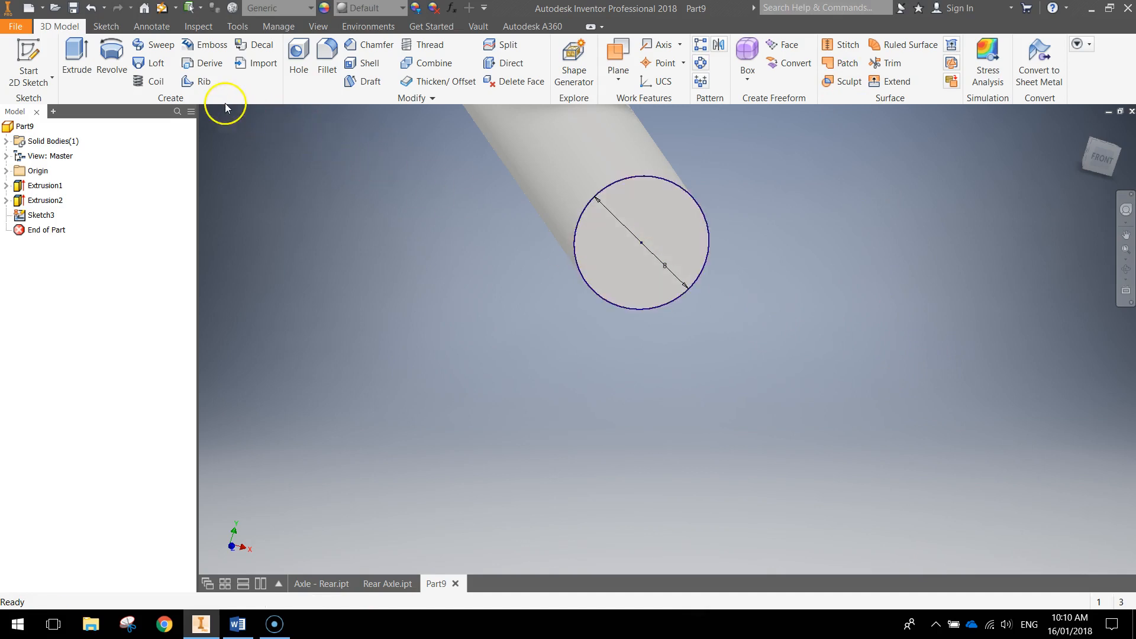
left_click(298, 56)
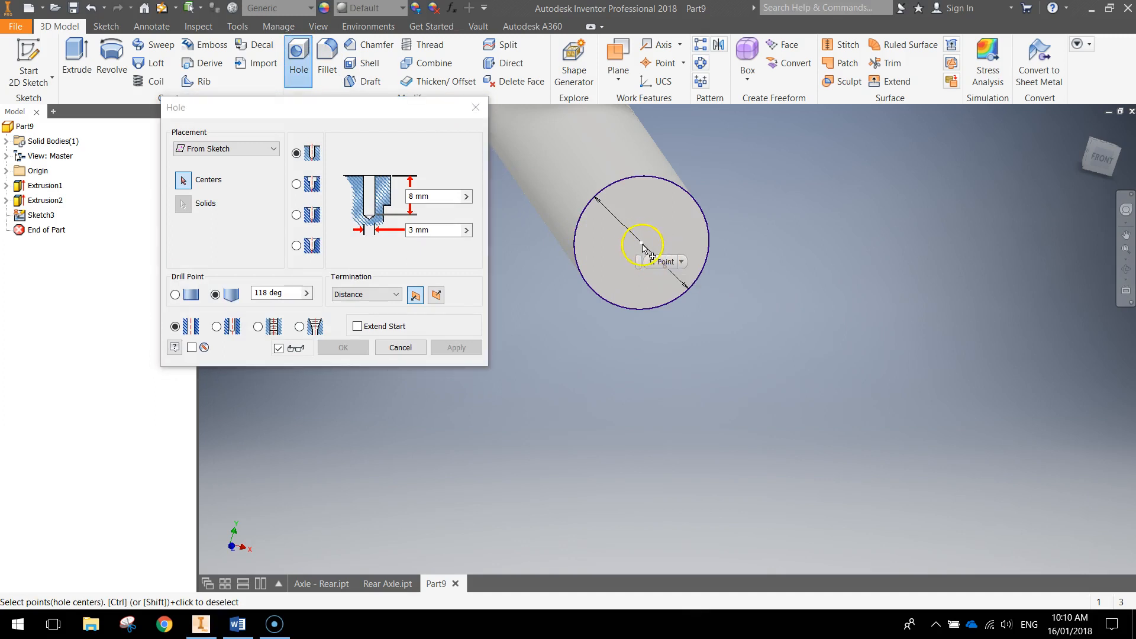
left_click(643, 245)
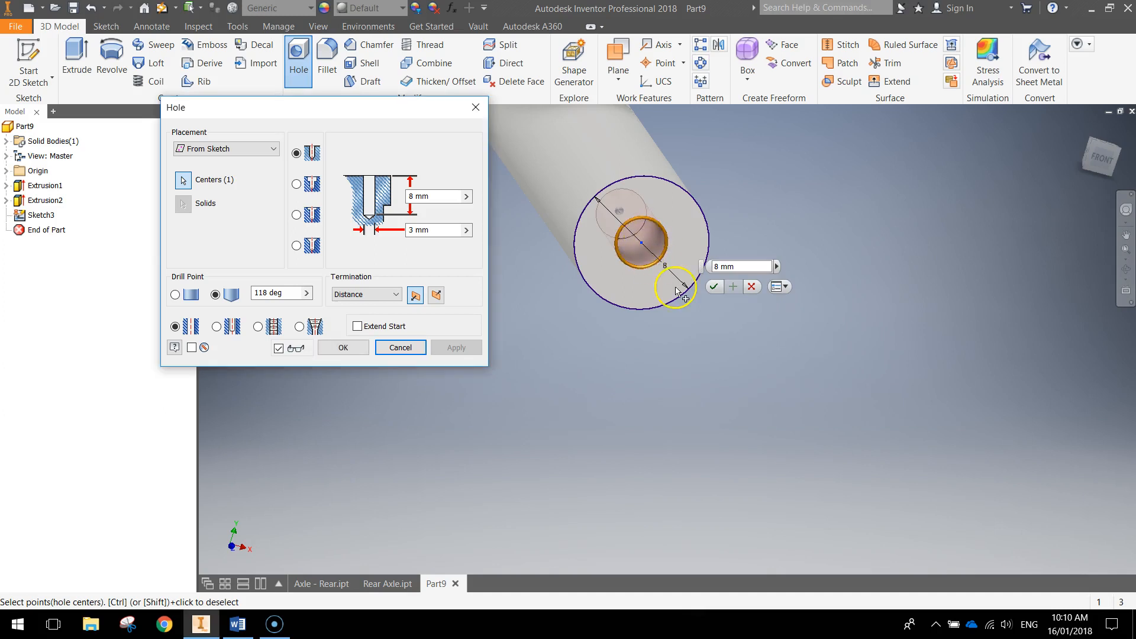
mouse_move(296, 214)
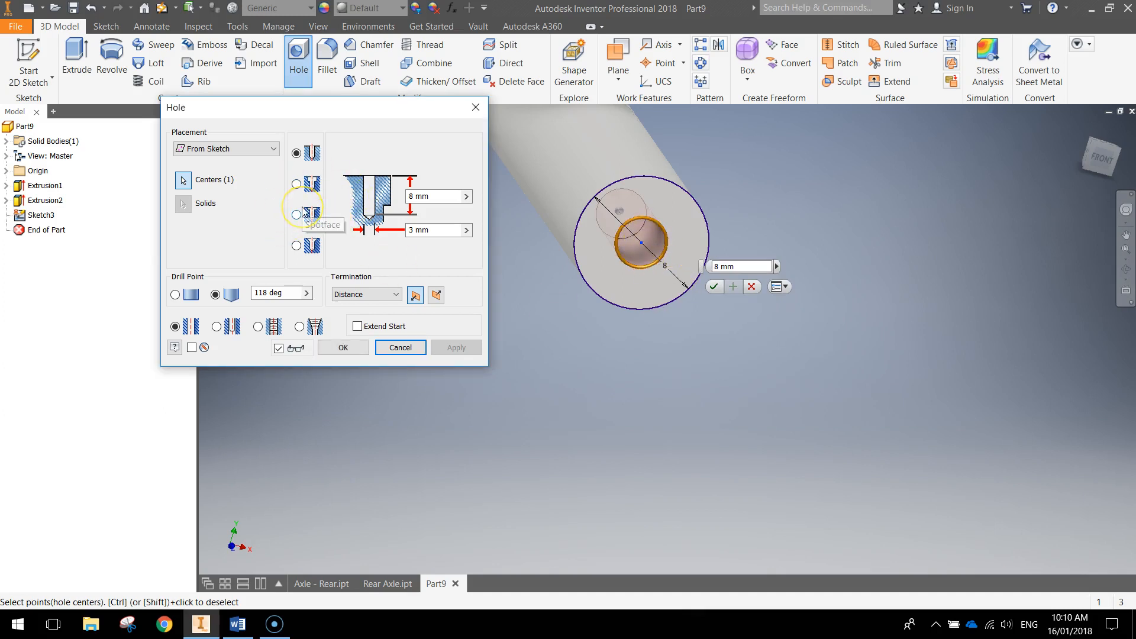
mouse_move(228, 152)
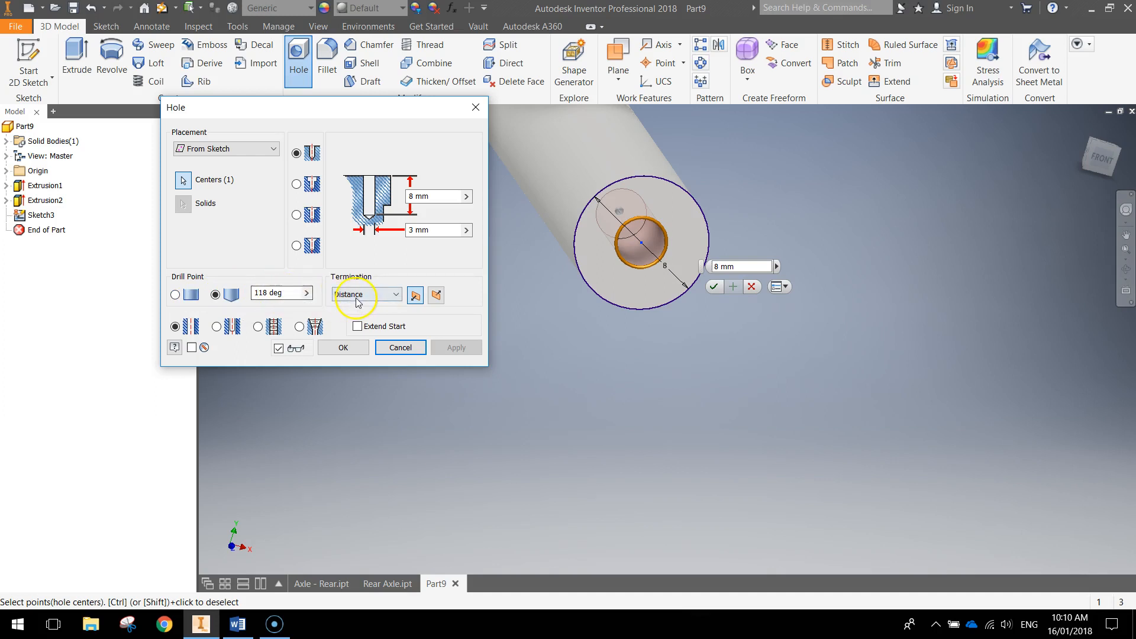
mouse_move(361, 304)
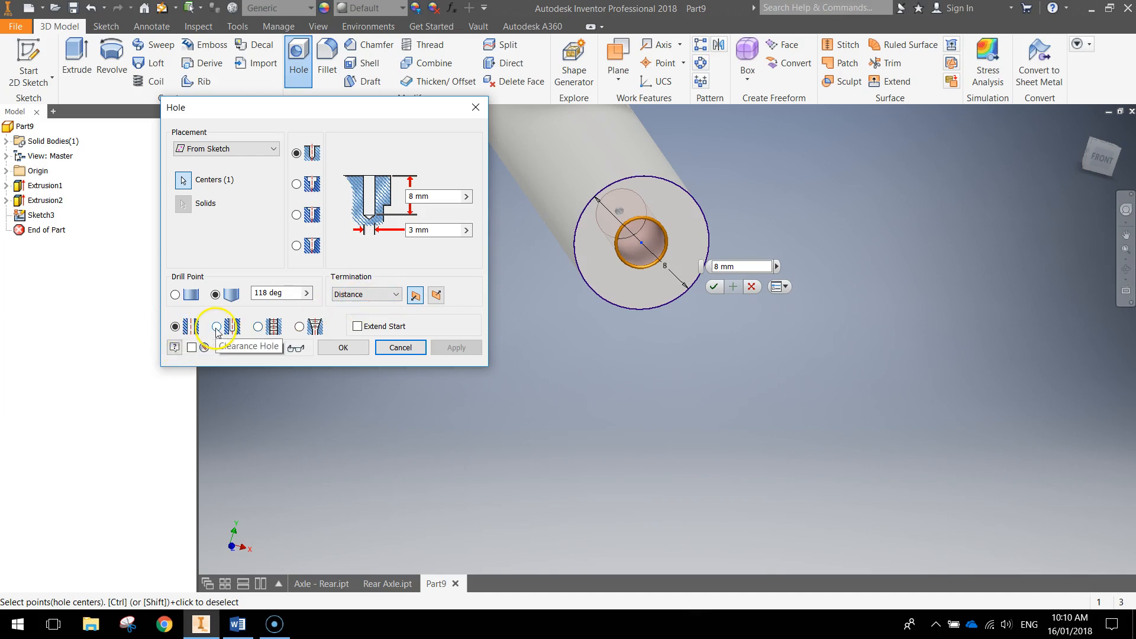
Make the hole tapped with ISO Metric profile, M5x0.5 designation and depth 8.
left_click(258, 326)
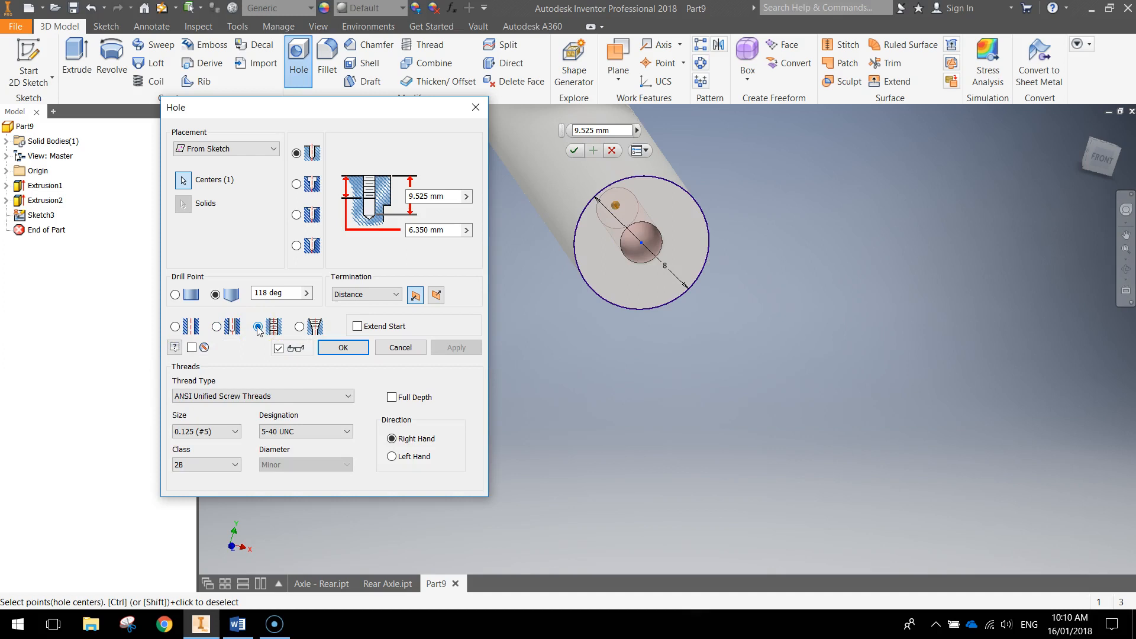
left_click(258, 327)
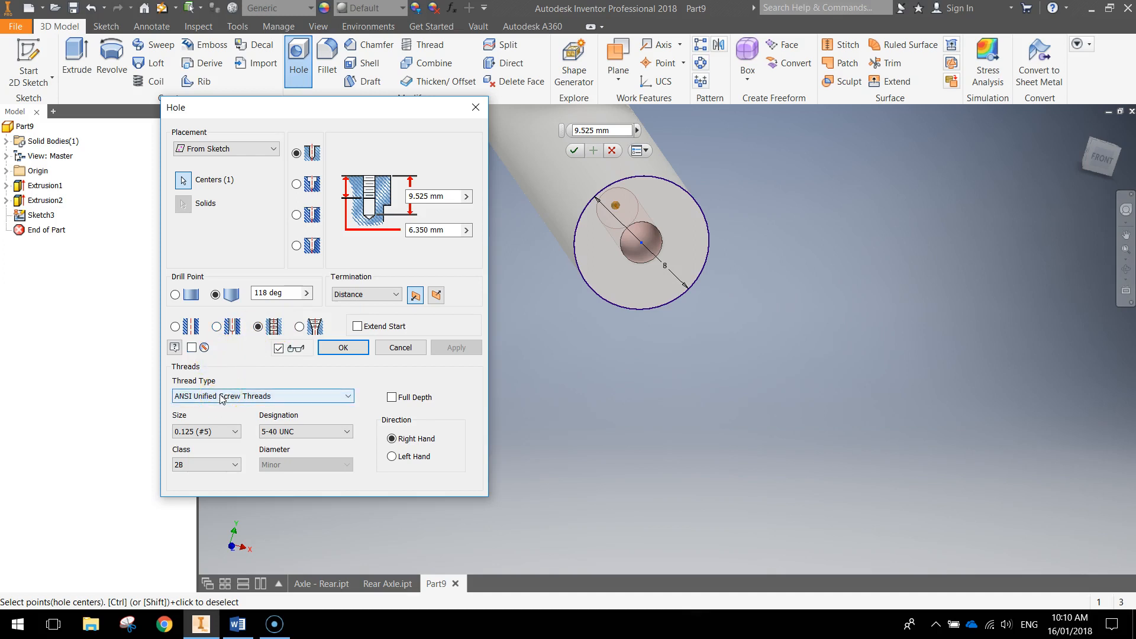
left_click(262, 396)
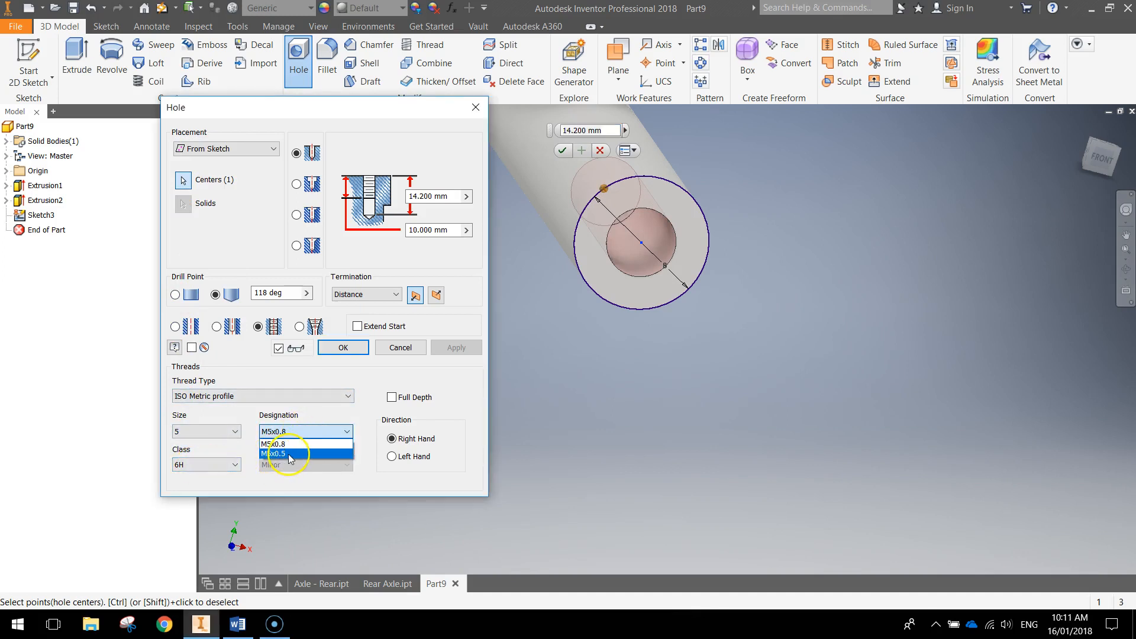
left_click(275, 454)
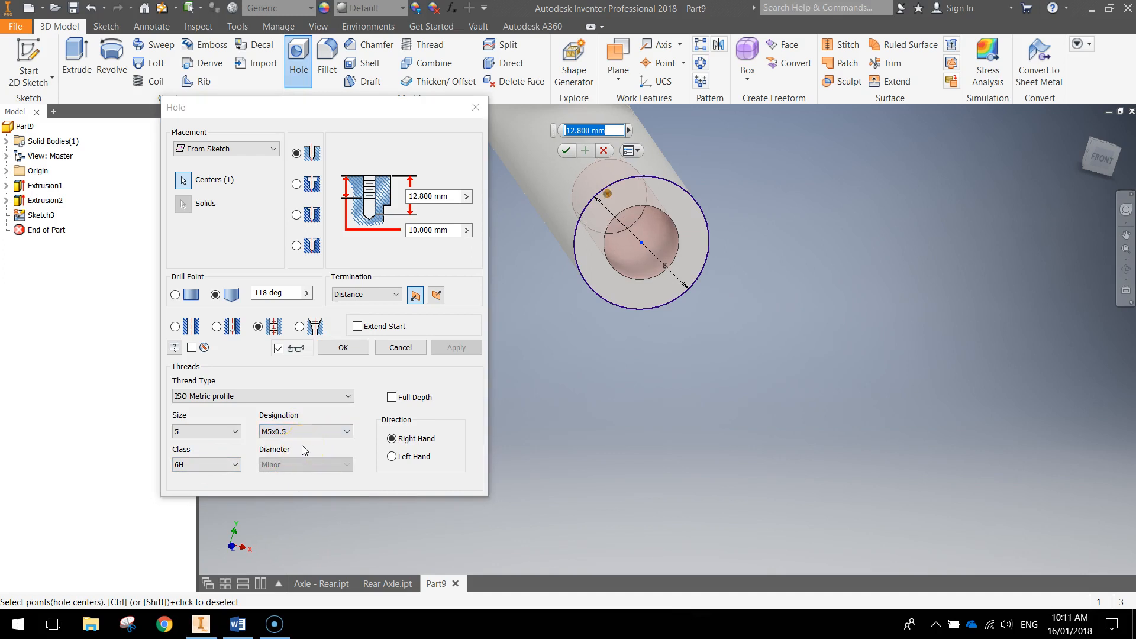
left_click(391, 439)
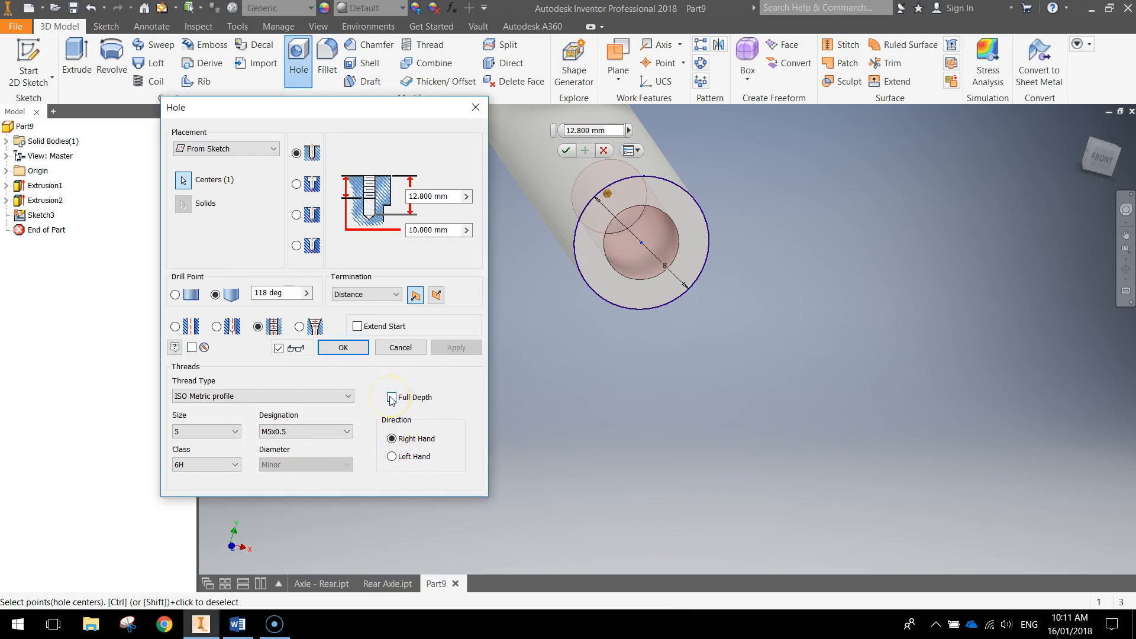
left_click(391, 397)
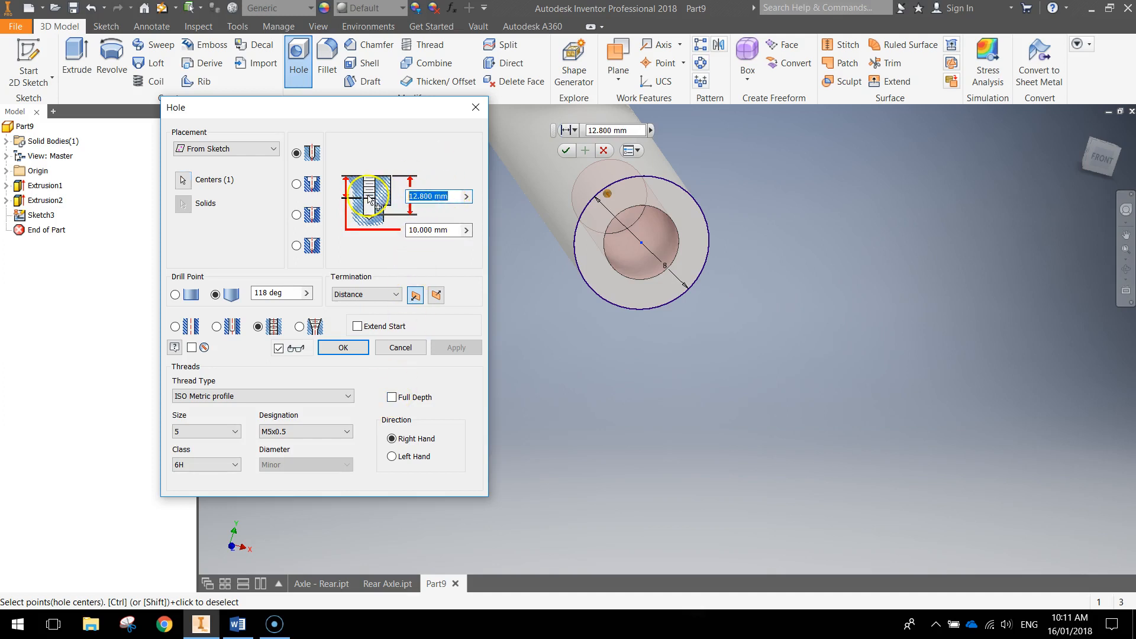
type("8")
left_click(438, 230)
type("6")
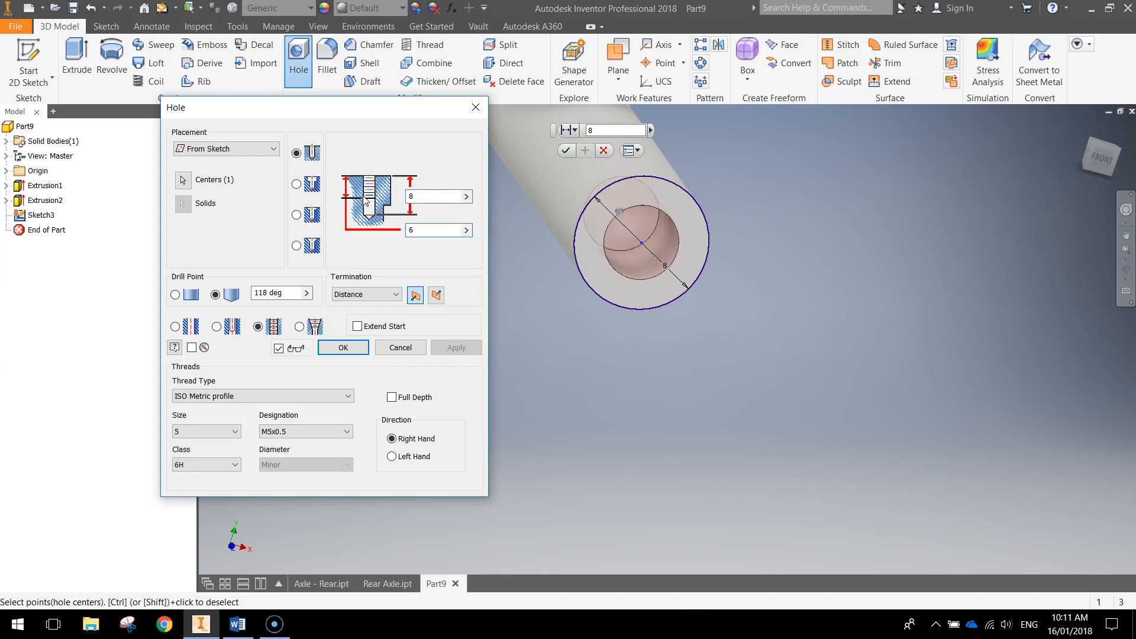
mouse_move(450, 157)
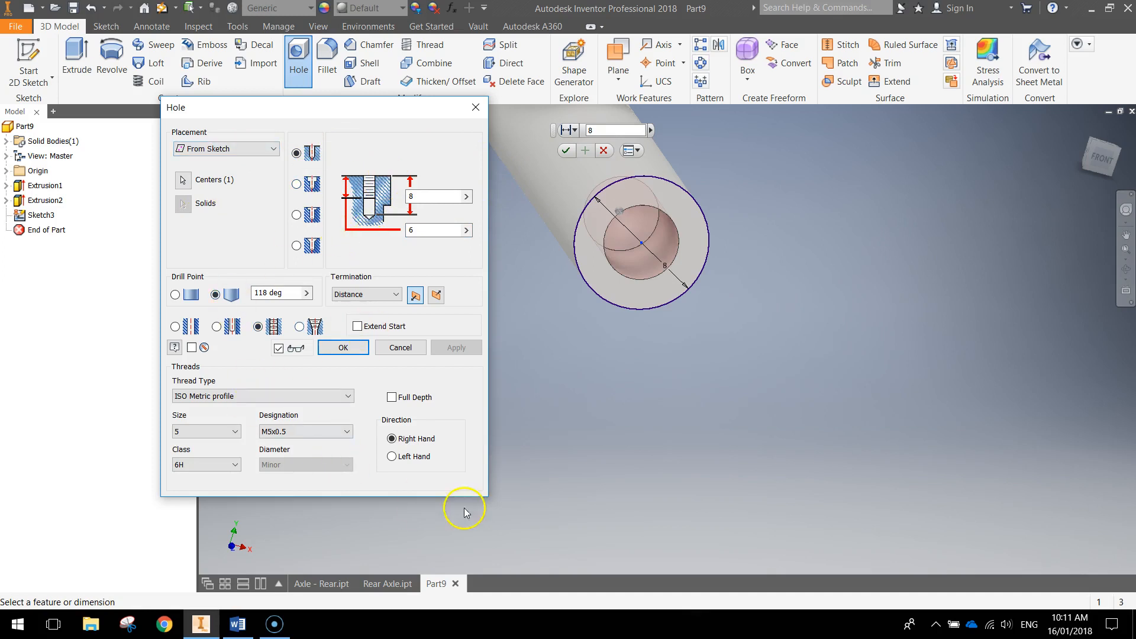
mouse_move(709, 544)
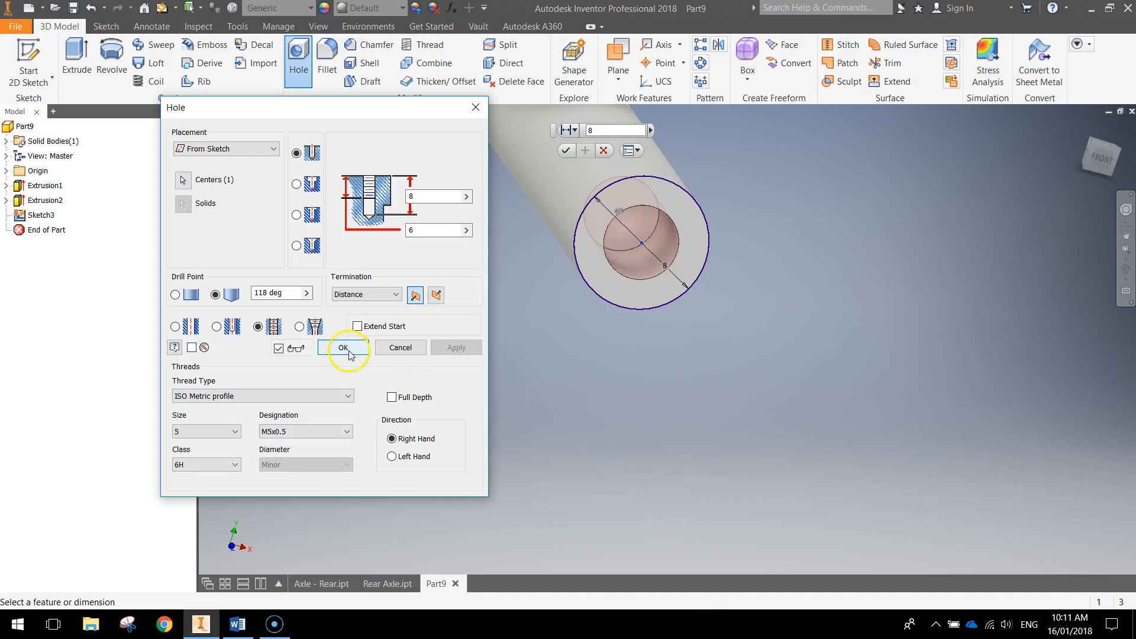
Create Hole1, the threaded M5 hole in the shaft's end face.
left_click(343, 348)
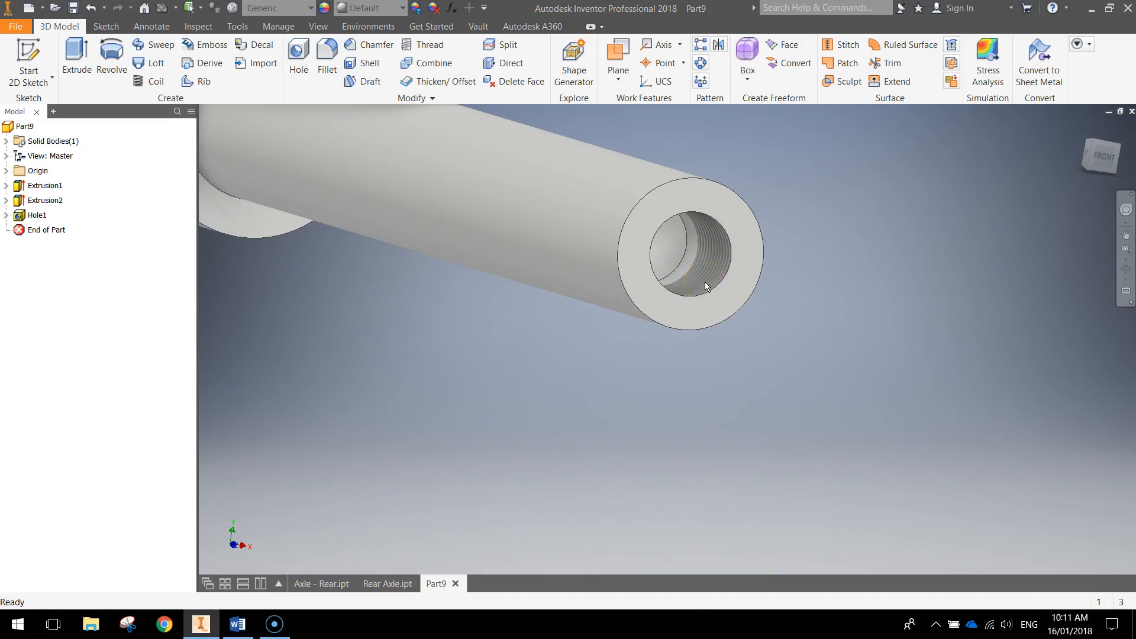
left_click(706, 286)
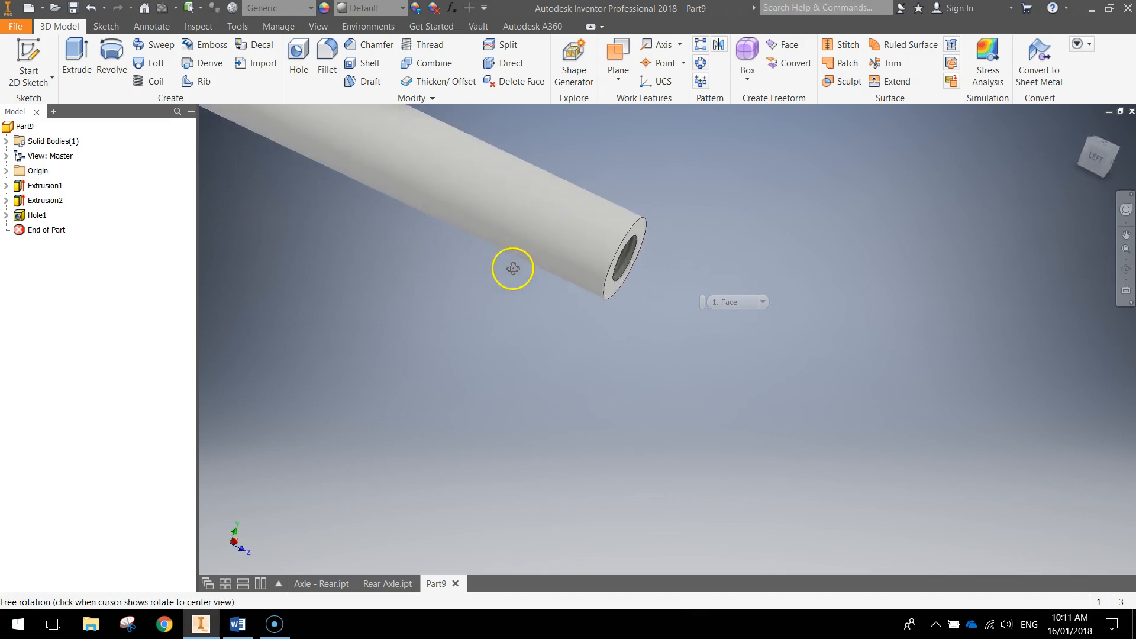
Orbit the part until the solid cap end faces the viewer.
left_click_drag(512, 268, 576, 220)
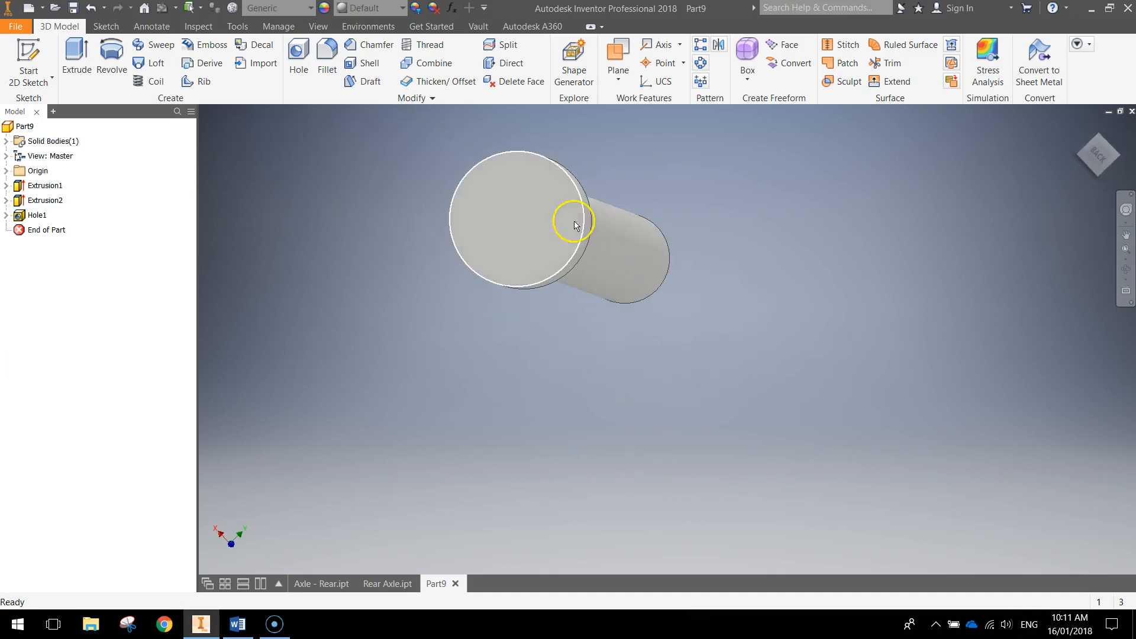
mouse_move(549, 218)
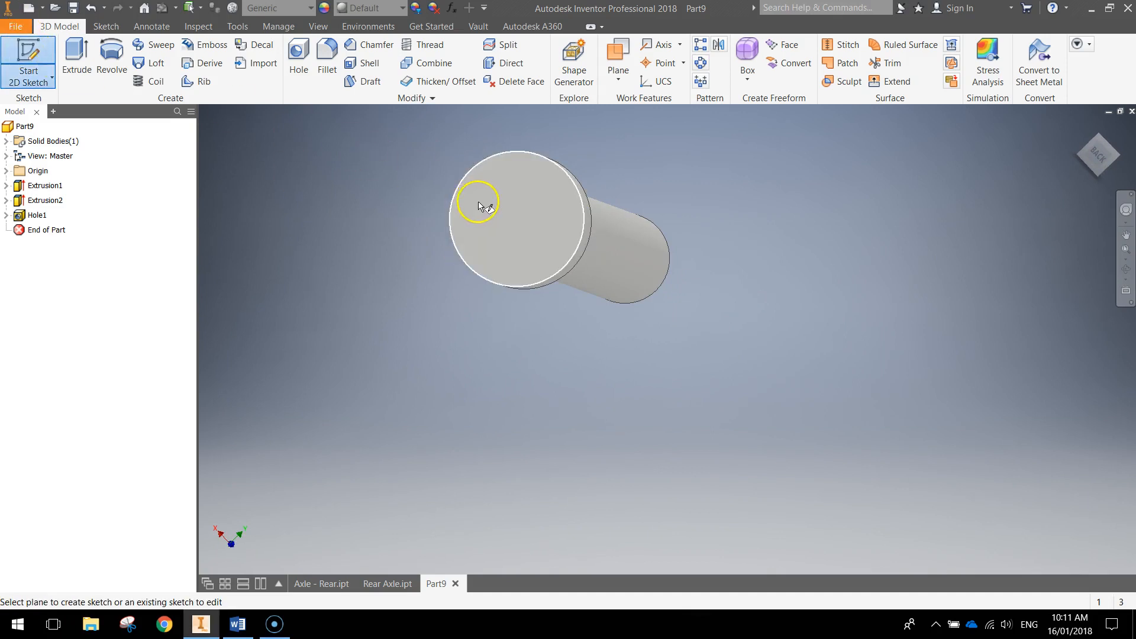
Start Sketch4 on the cap's outer face and project the inner circle edge.
left_click(478, 203)
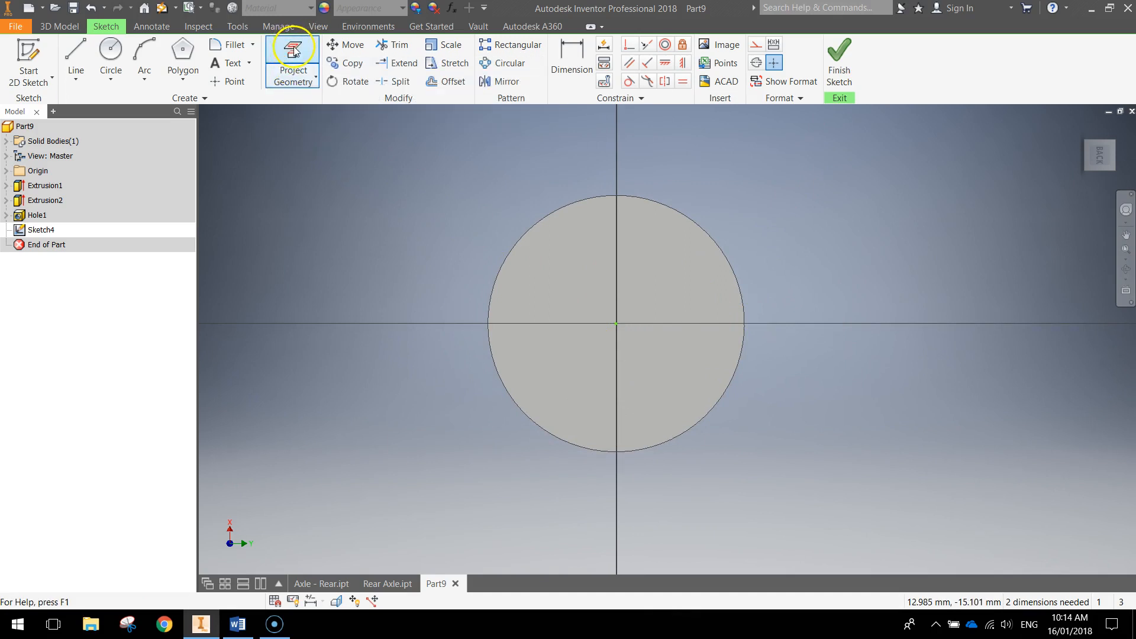
left_click(293, 61)
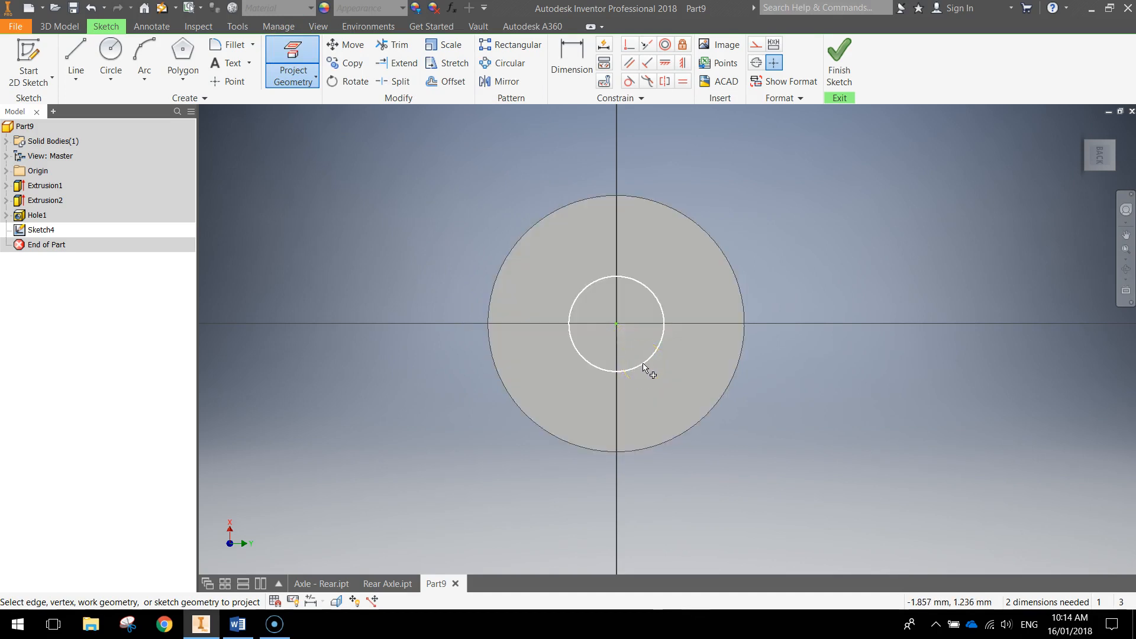
mouse_move(661, 384)
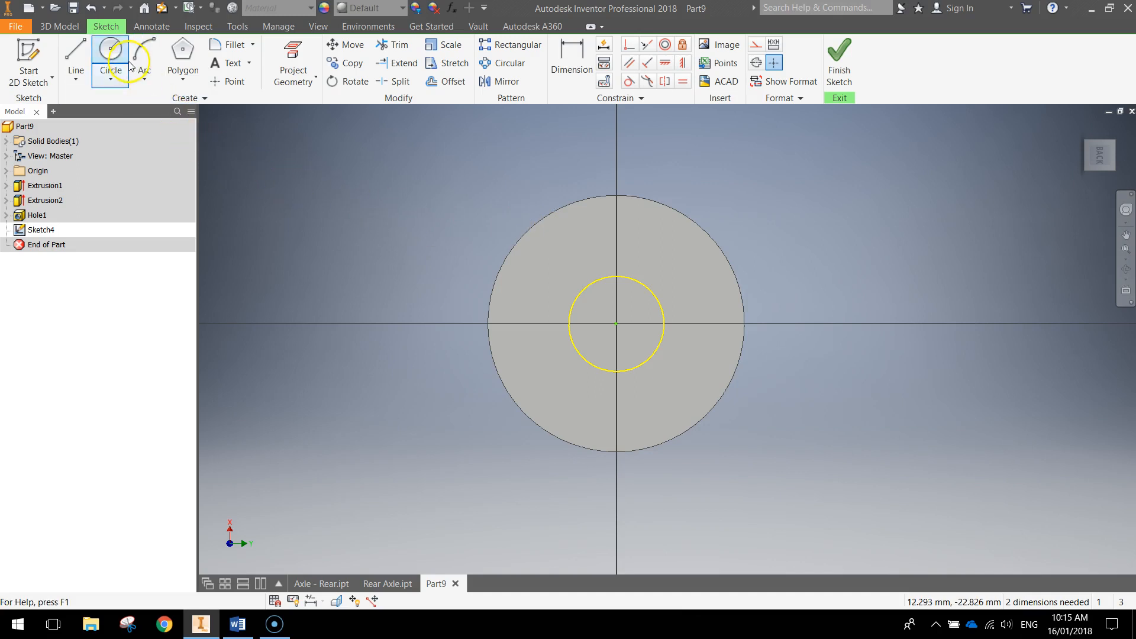
Draw a 6-sided polygon centred on the cap face's centre point.
left_click(191, 70)
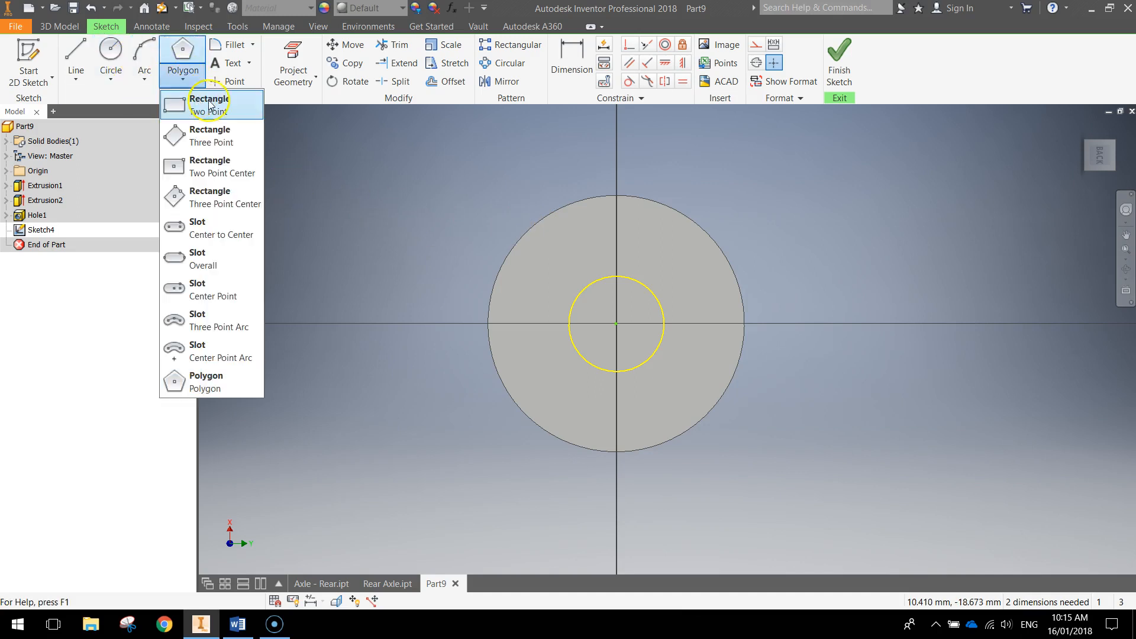
left_click(209, 103)
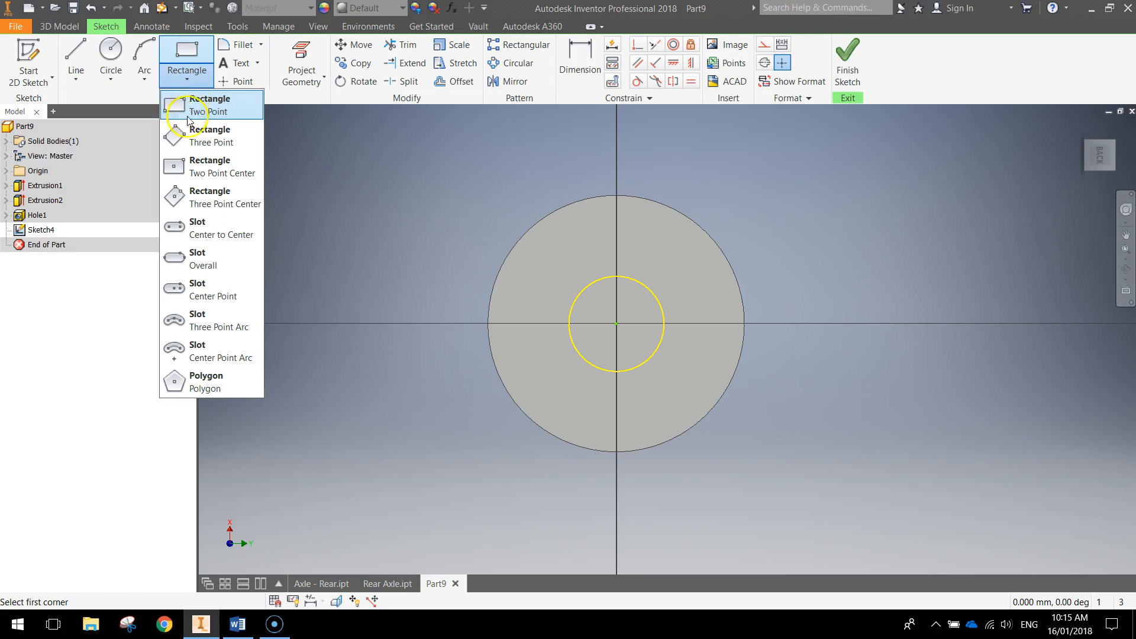
mouse_move(205, 382)
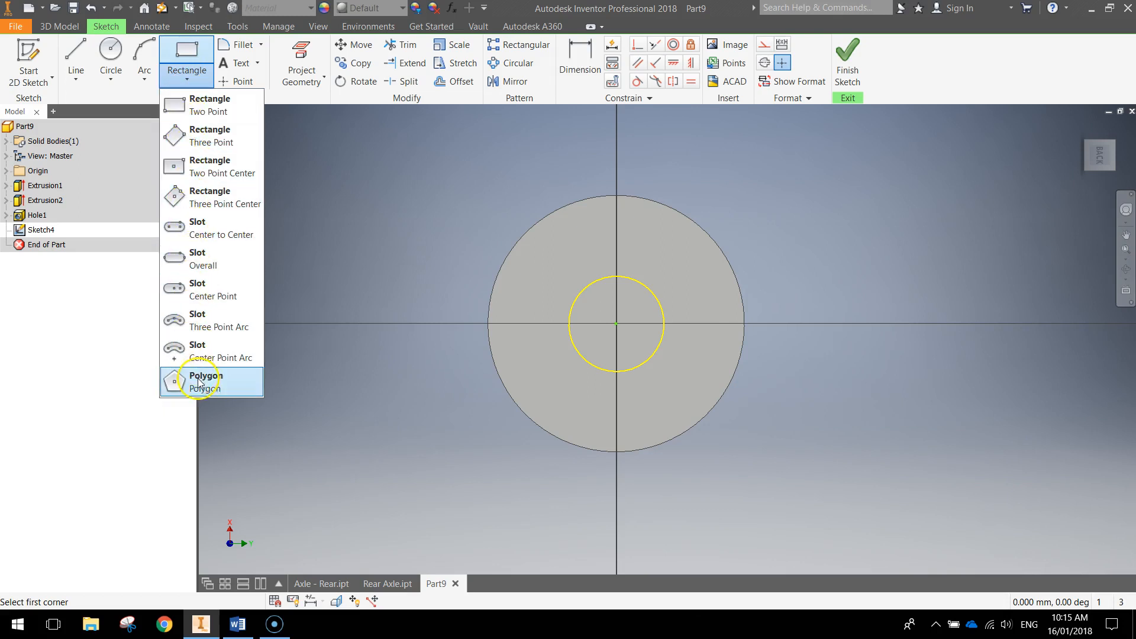
left_click(206, 380)
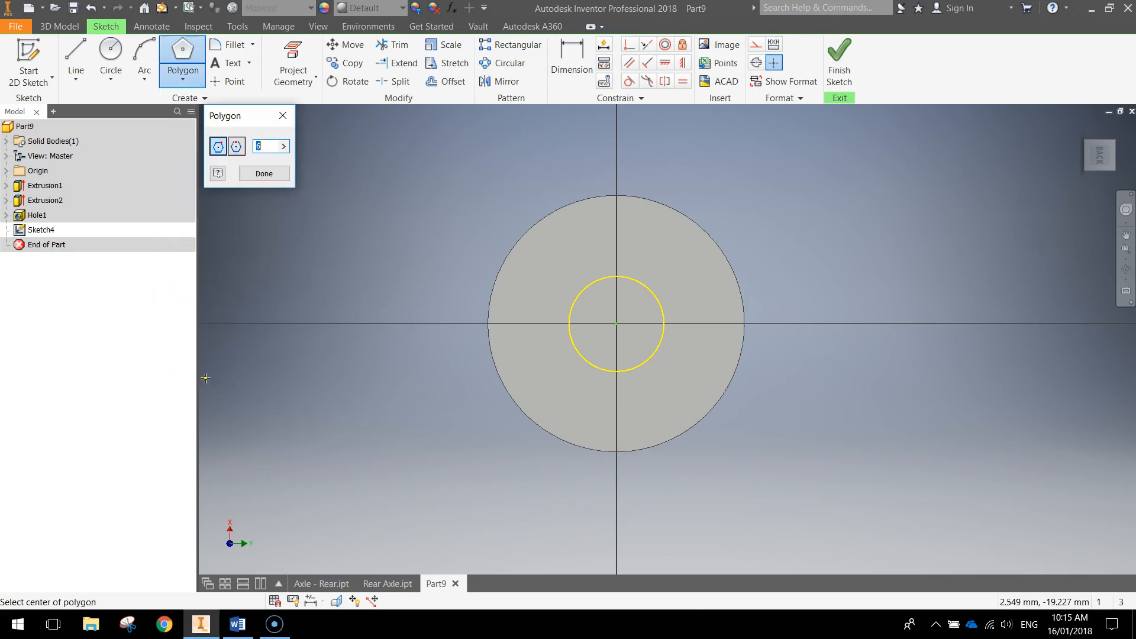
left_click(265, 146)
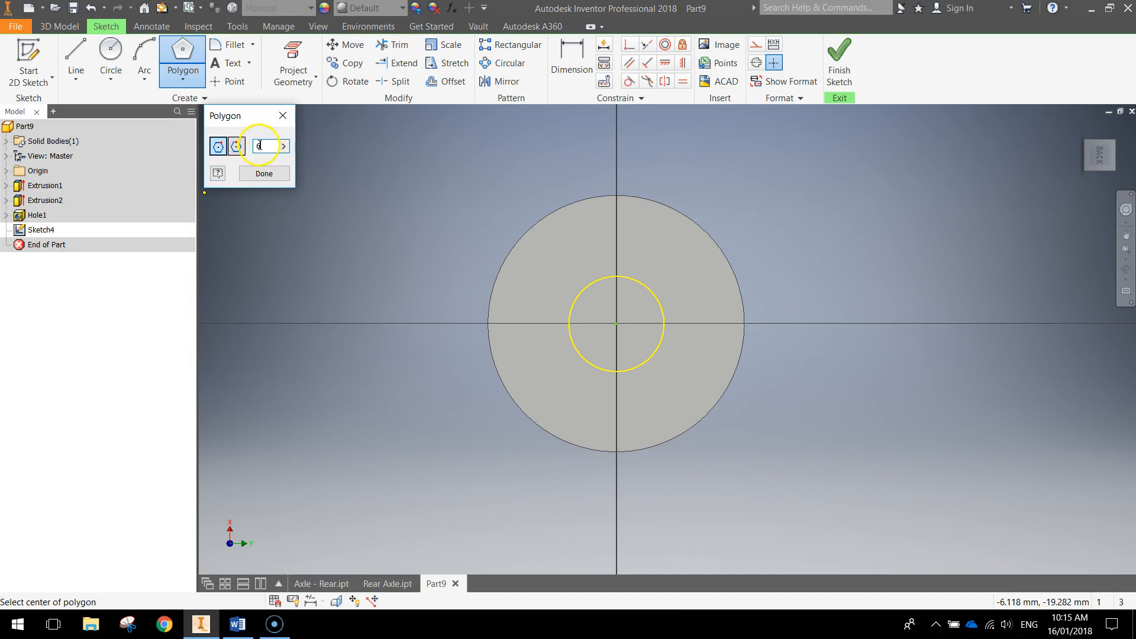
type("6")
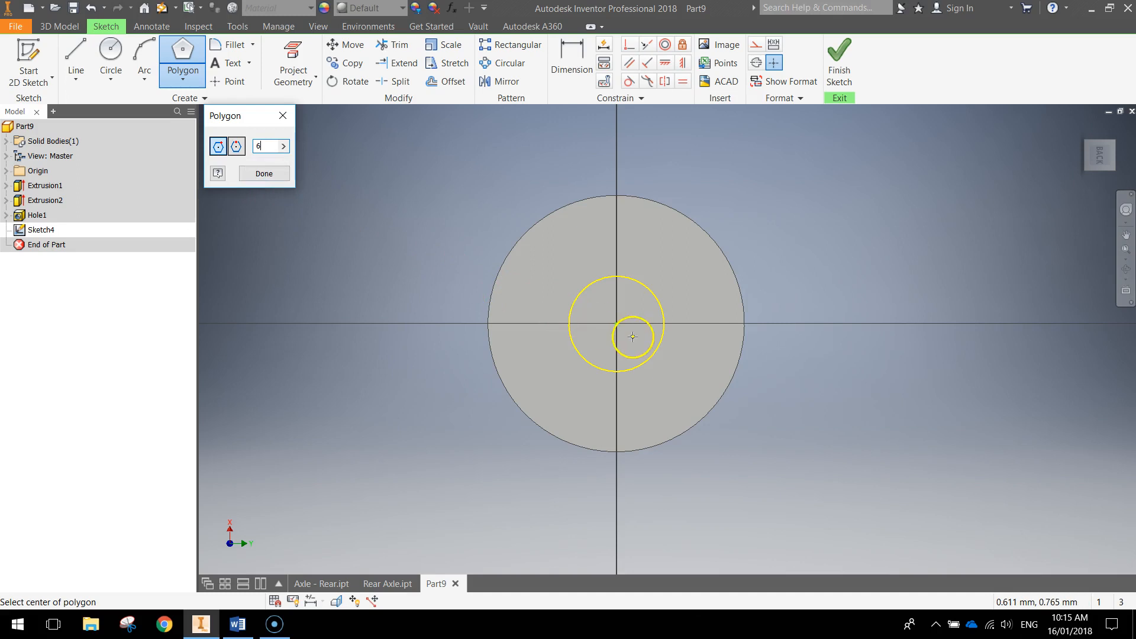
left_click(616, 326)
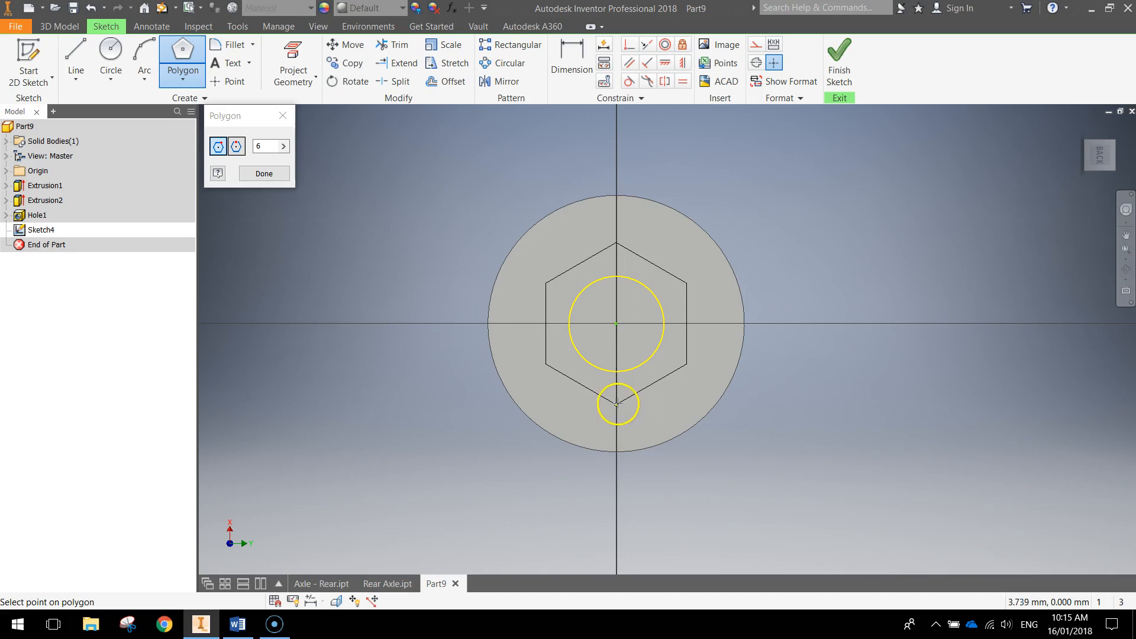
left_click(616, 402)
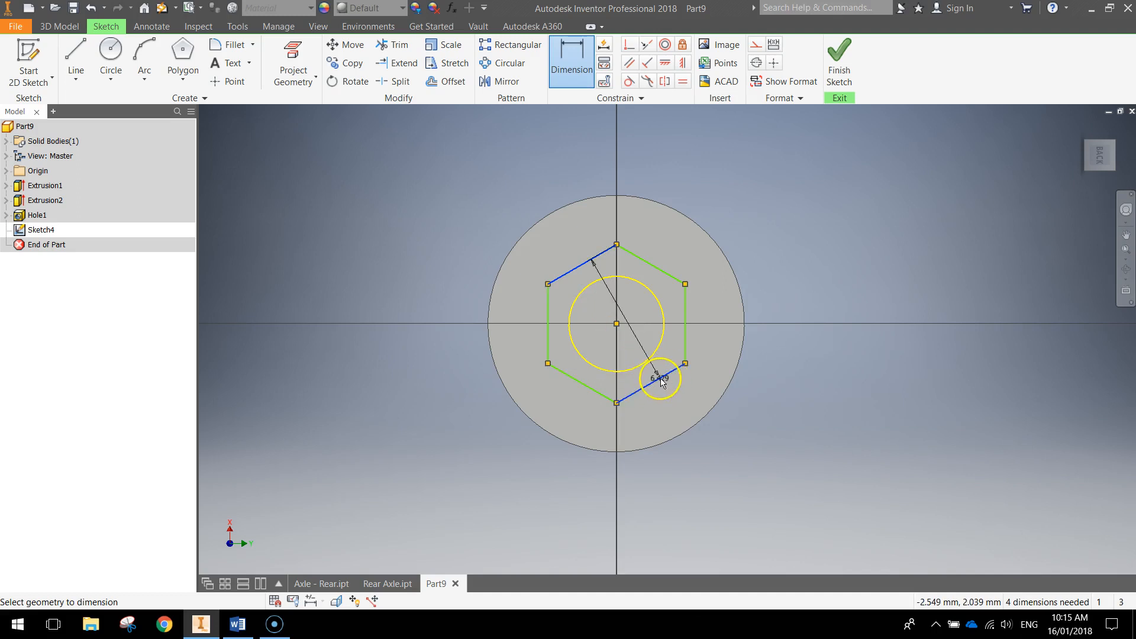
Dimension the hexagon at 5 mm across flats and finish Sketch4.
left_click(660, 377)
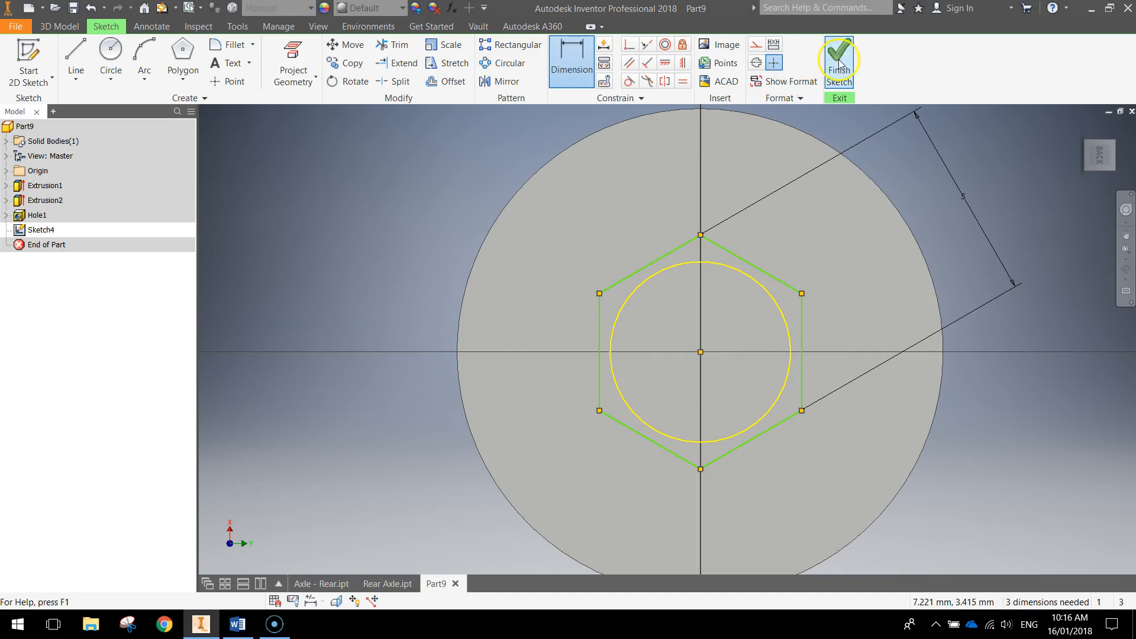
left_click(838, 61)
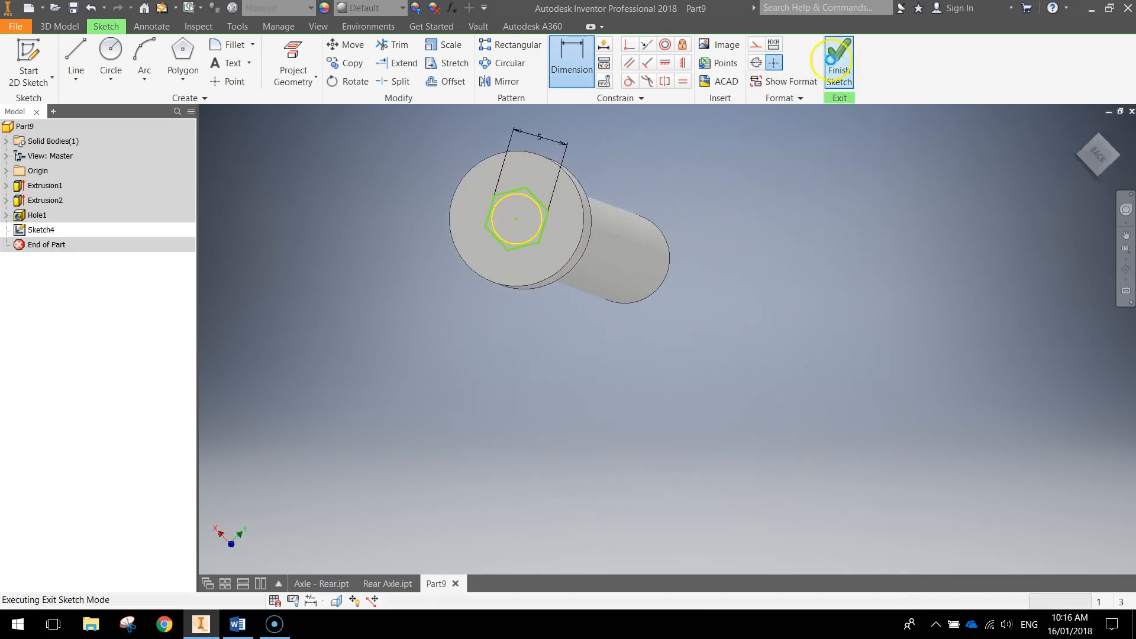
left_click(838, 62)
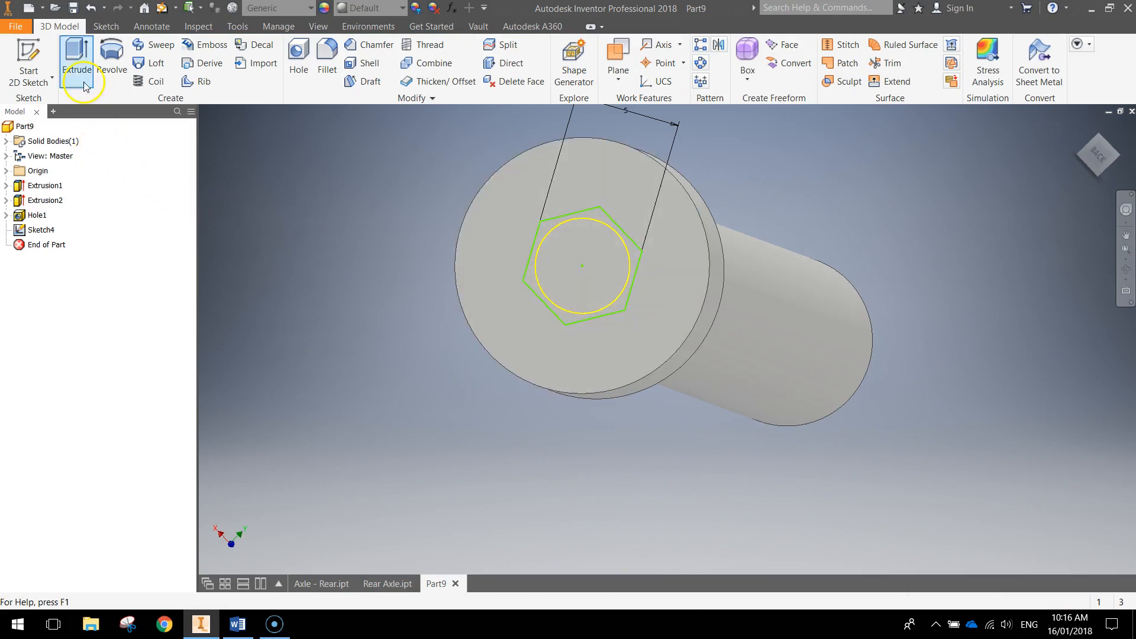
Extrude-cut the hexagon profile 5 mm deep as Extrusion3, reselecting it after the error.
left_click(75, 56)
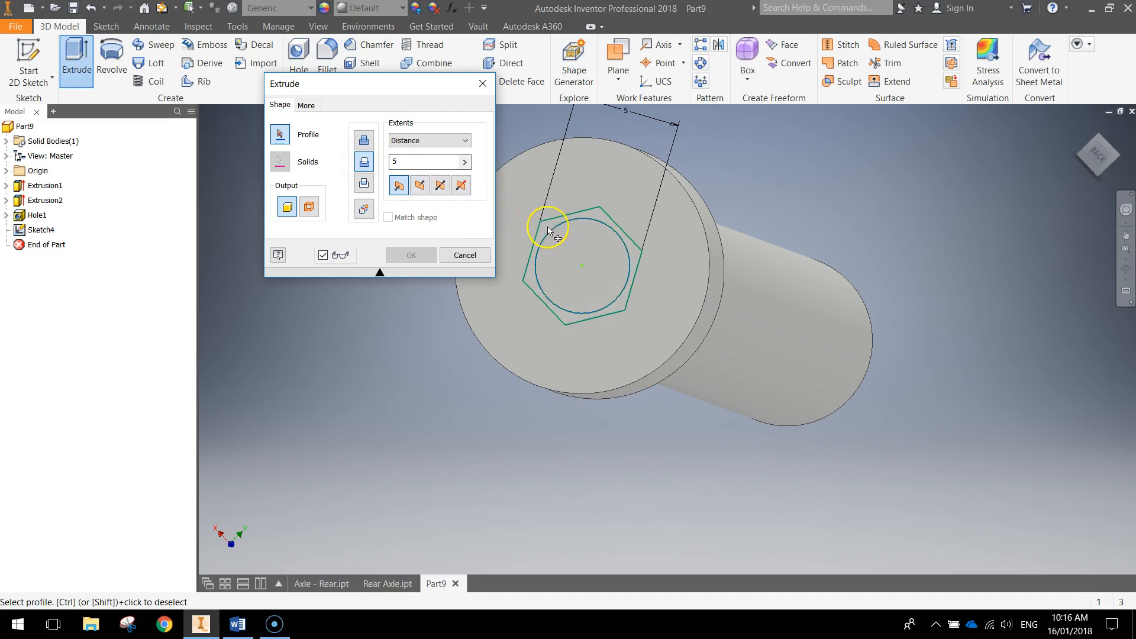
left_click(546, 228)
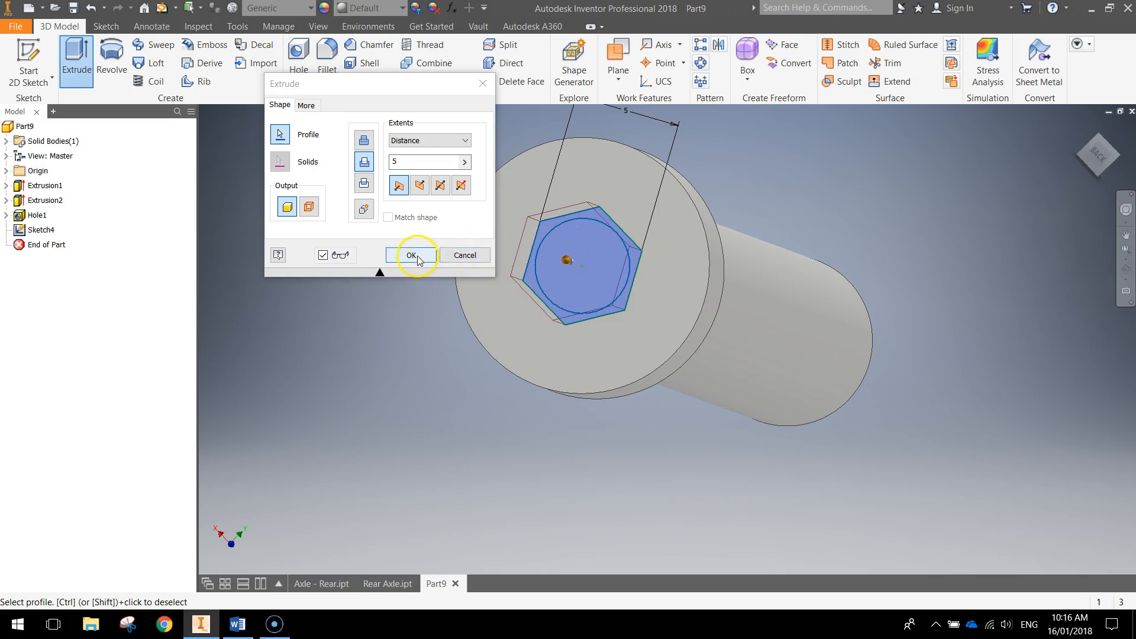
left_click(411, 255)
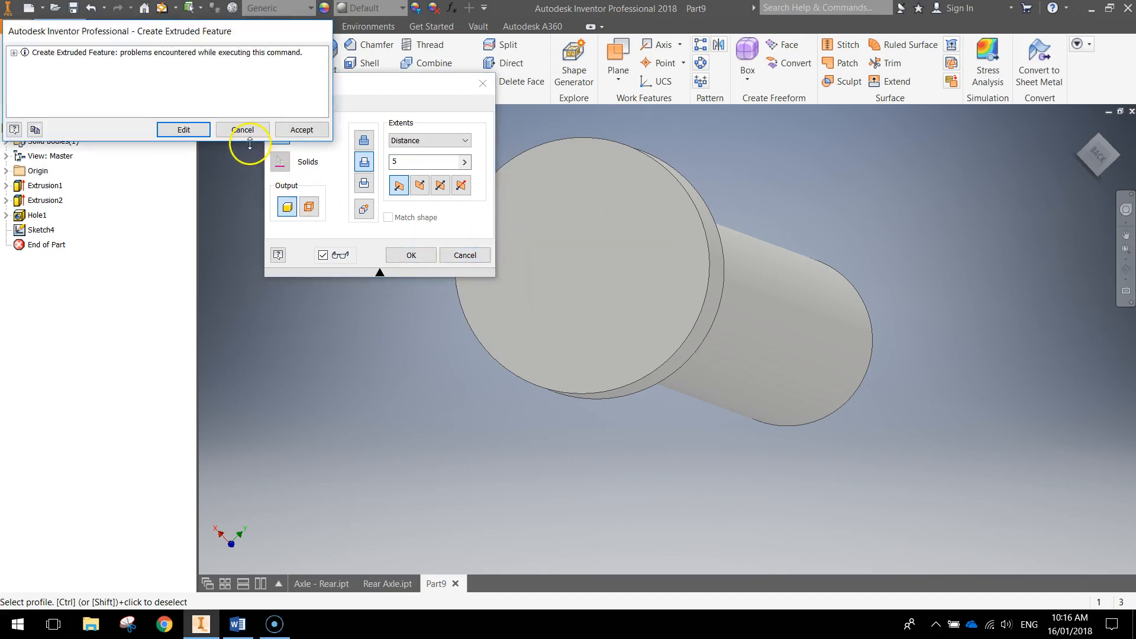
left_click(242, 129)
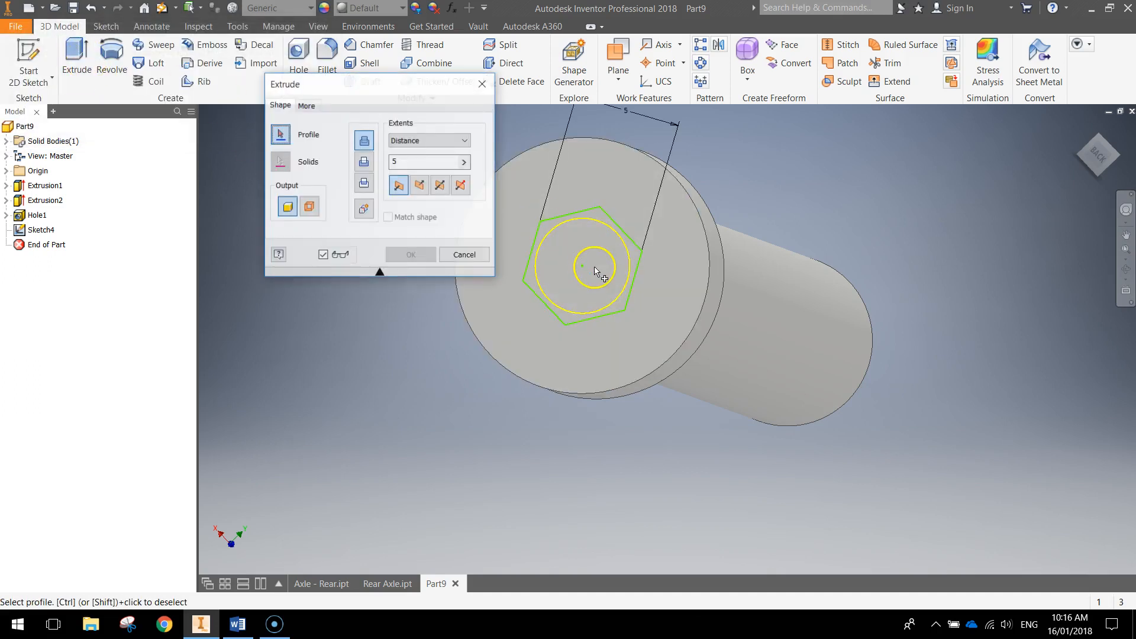
left_click(594, 272)
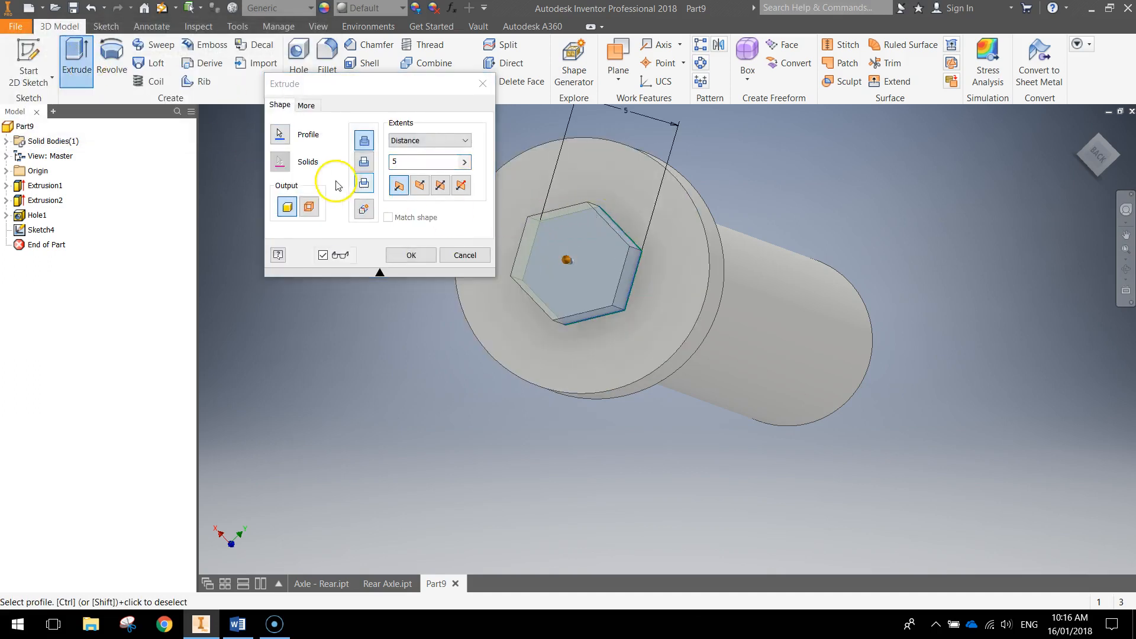
left_click(410, 255)
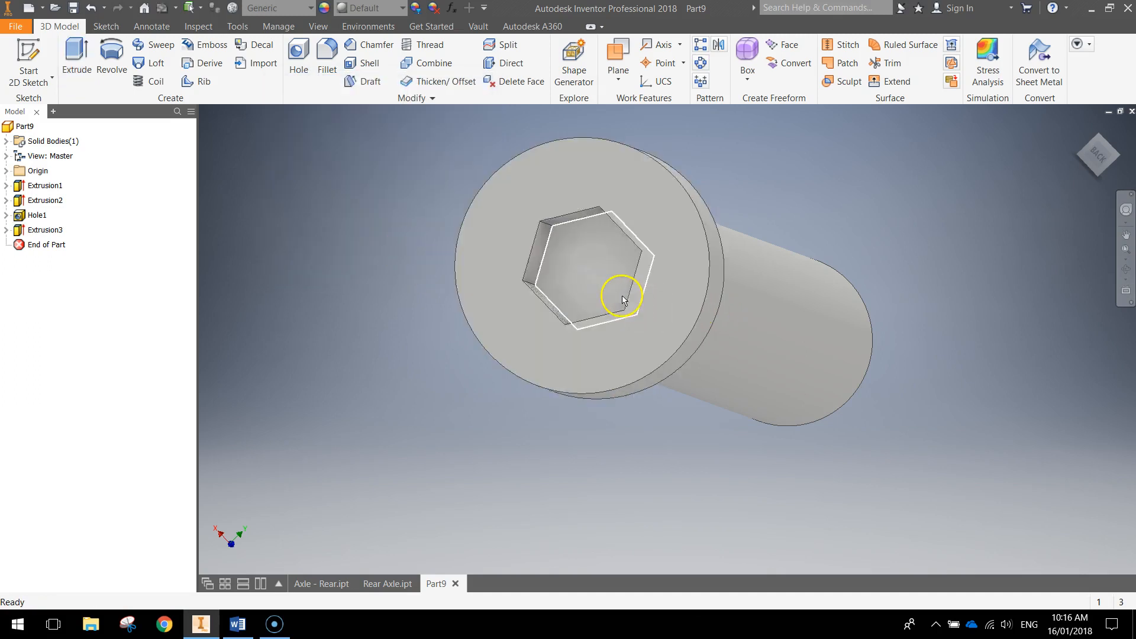
left_click_drag(623, 300, 594, 290)
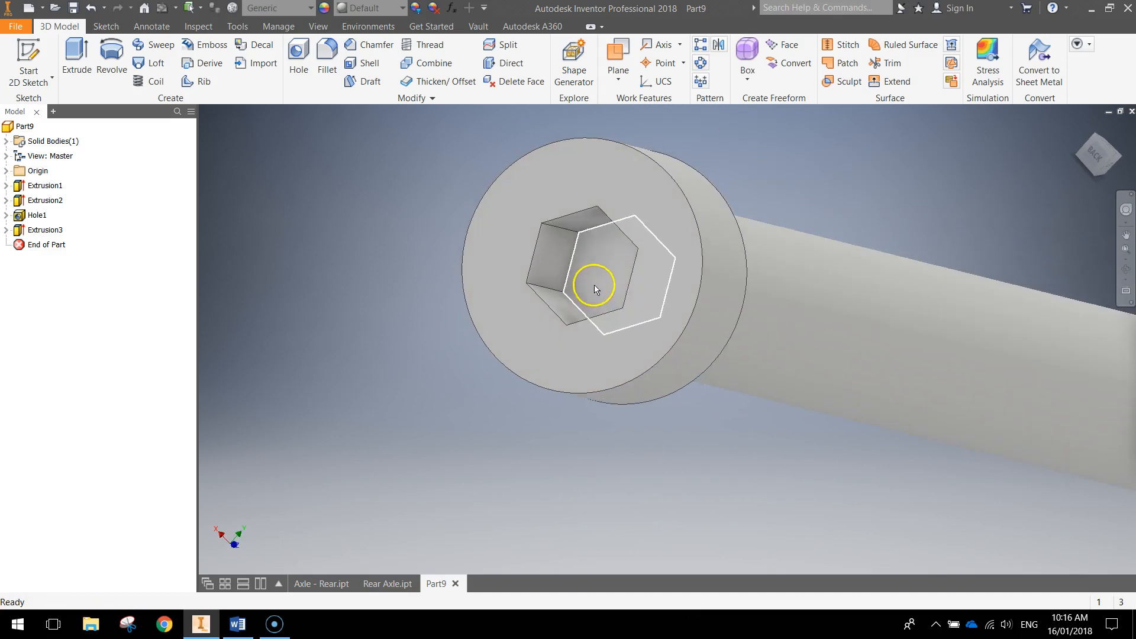
left_click_drag(596, 290, 788, 362)
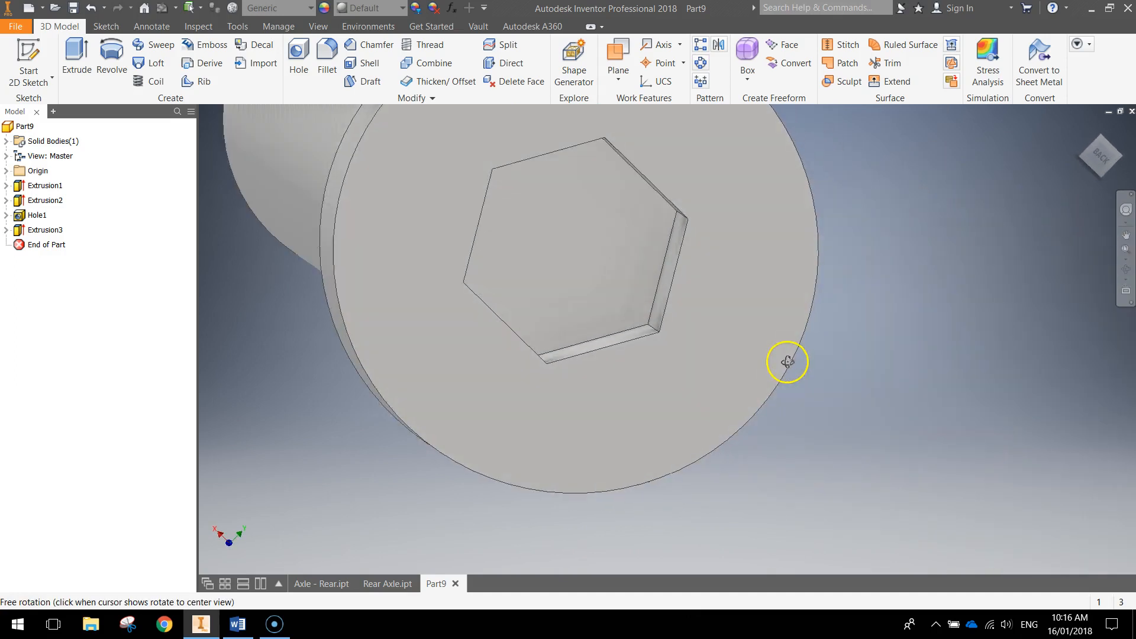
left_click_drag(787, 362, 747, 355)
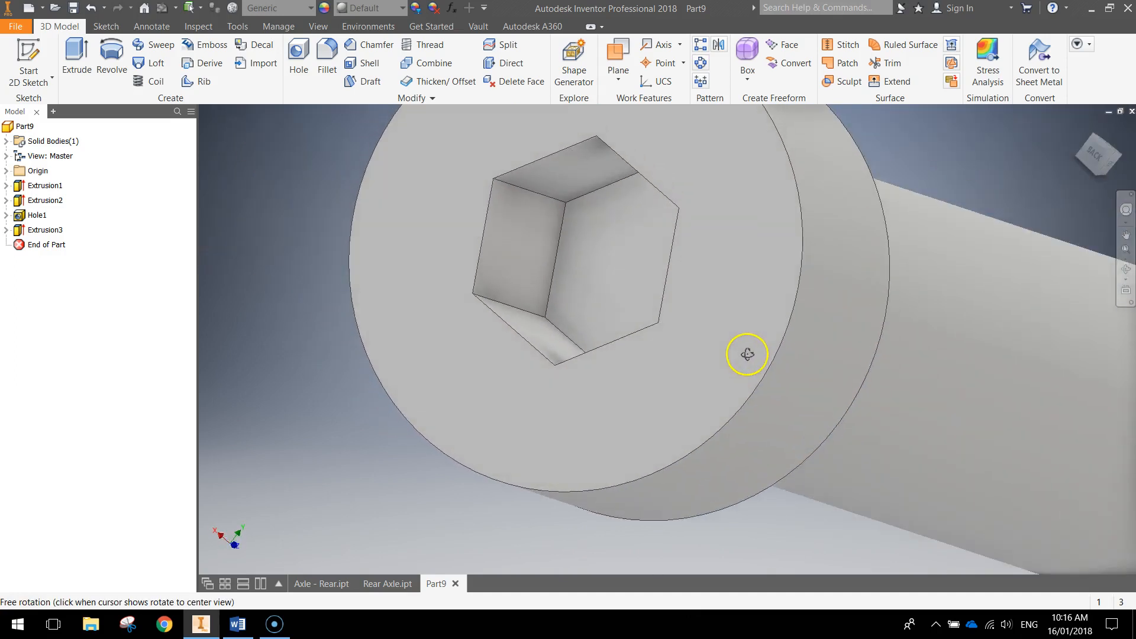
left_click_drag(746, 354, 797, 374)
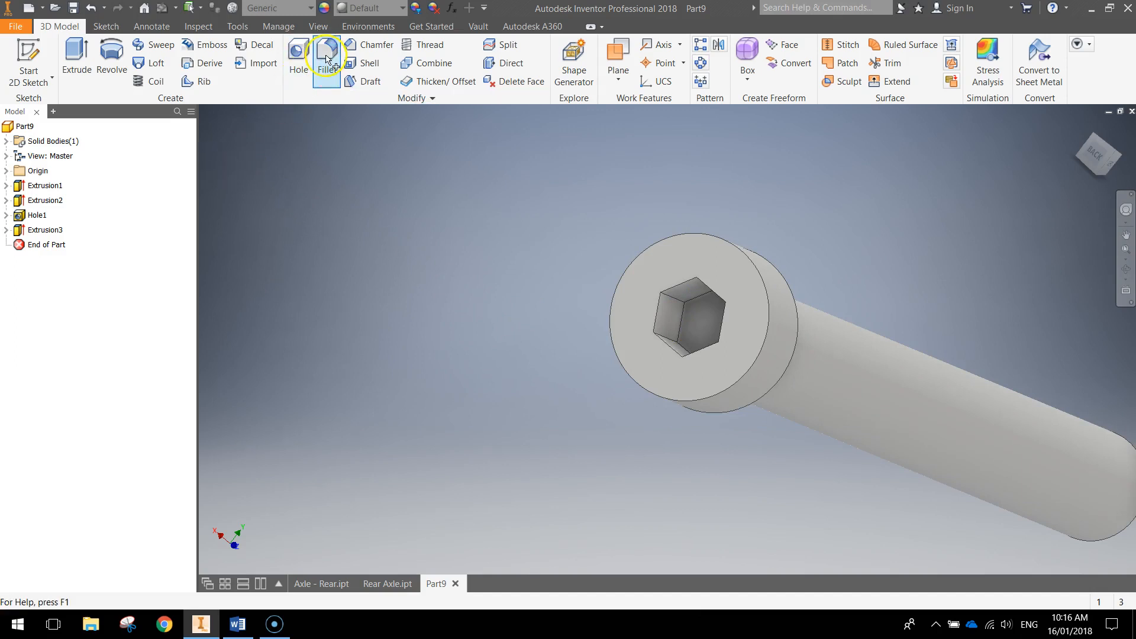
Fillet the six socket rim edges and outer cap edge at 0.4 mm.
left_click(326, 57)
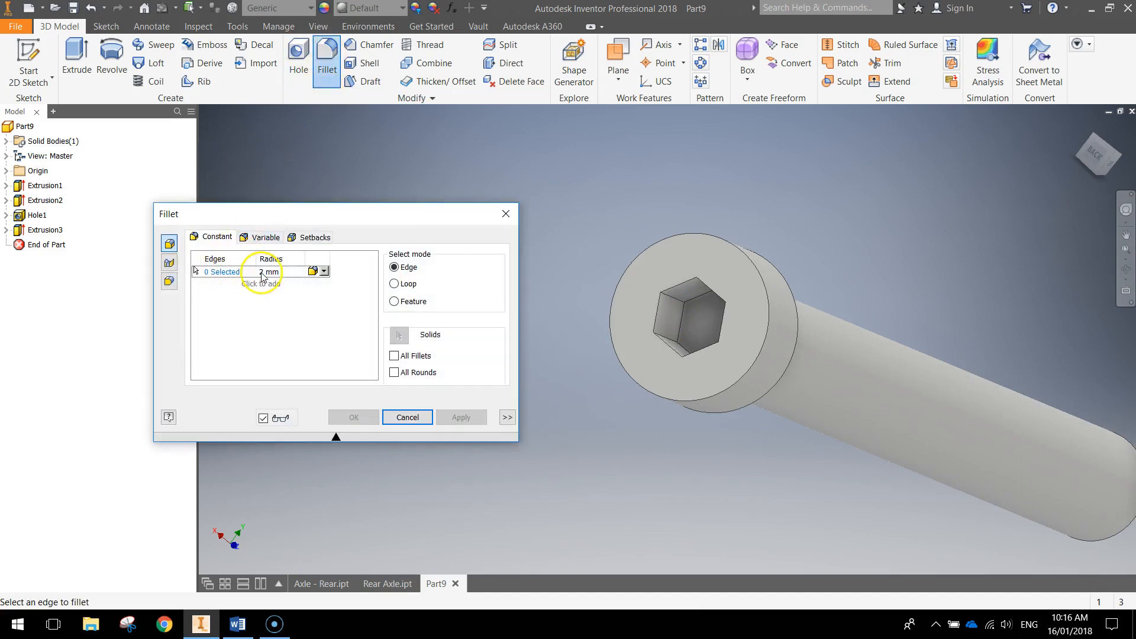
type("0.4")
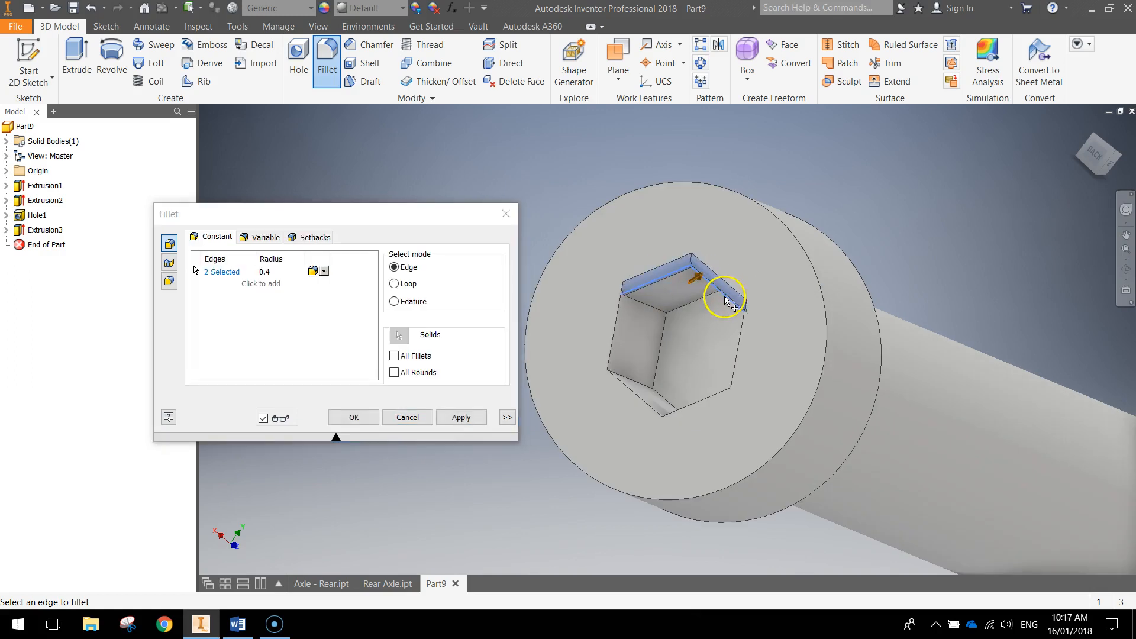
left_click(691, 403)
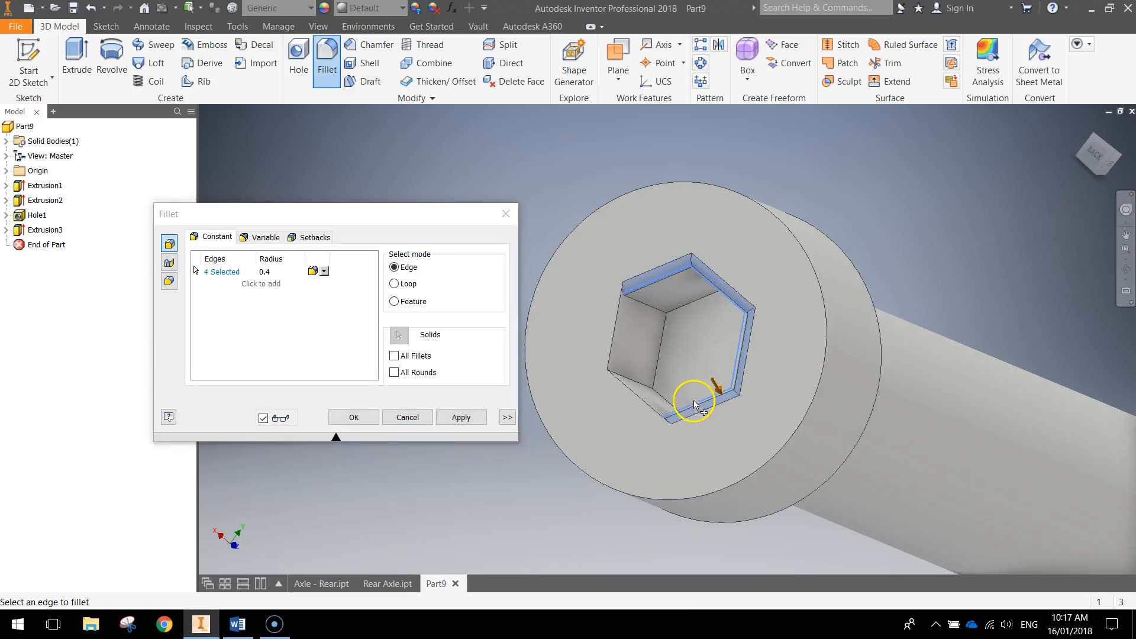
left_click(692, 404)
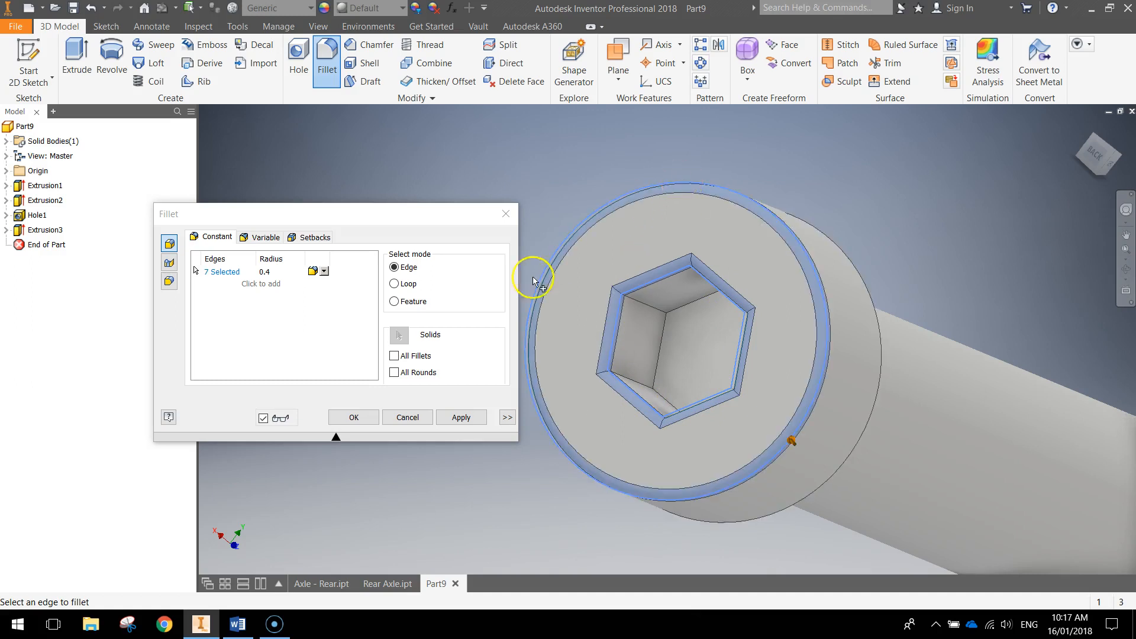
left_click(353, 416)
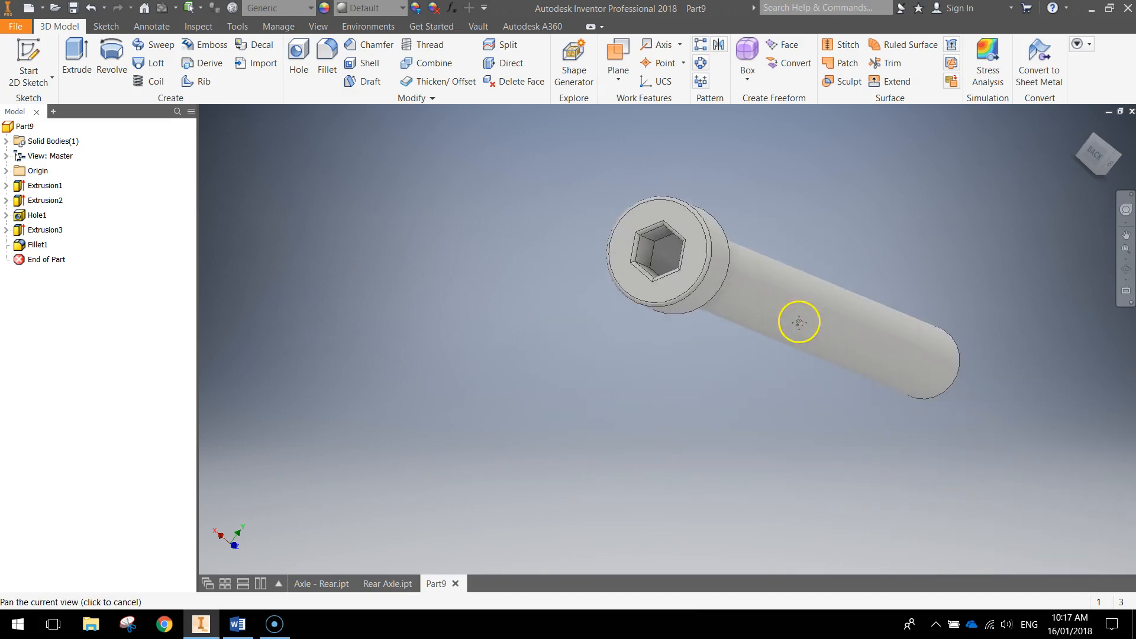
Search appearances for 'polished' and apply Chrome - Polished Black to the peg.
left_click_drag(800, 323, 724, 275)
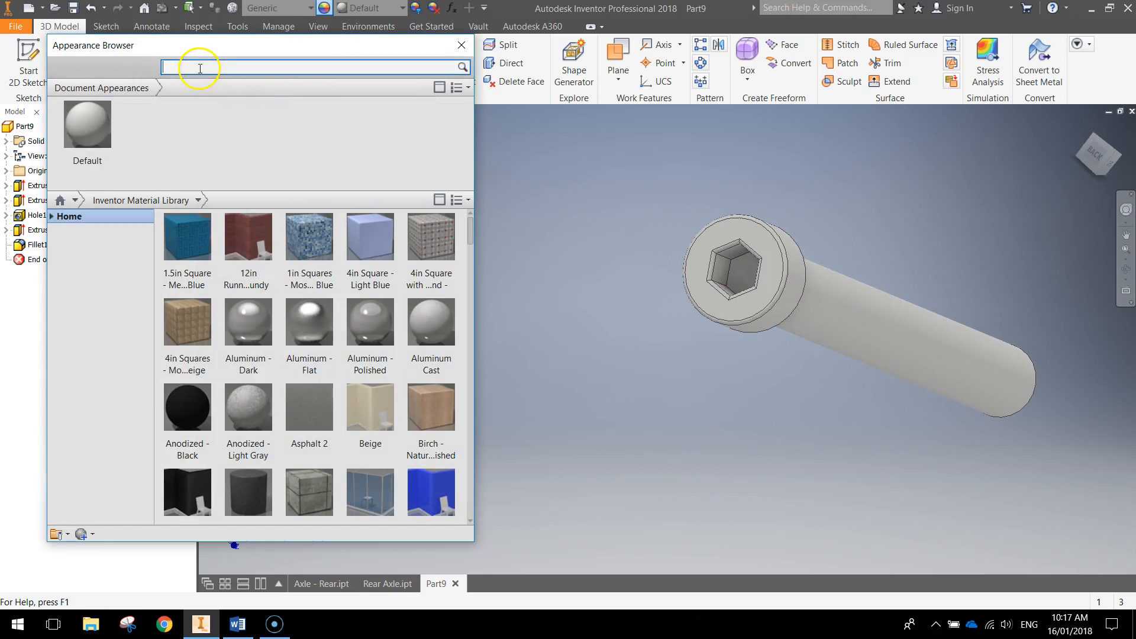
type("polished")
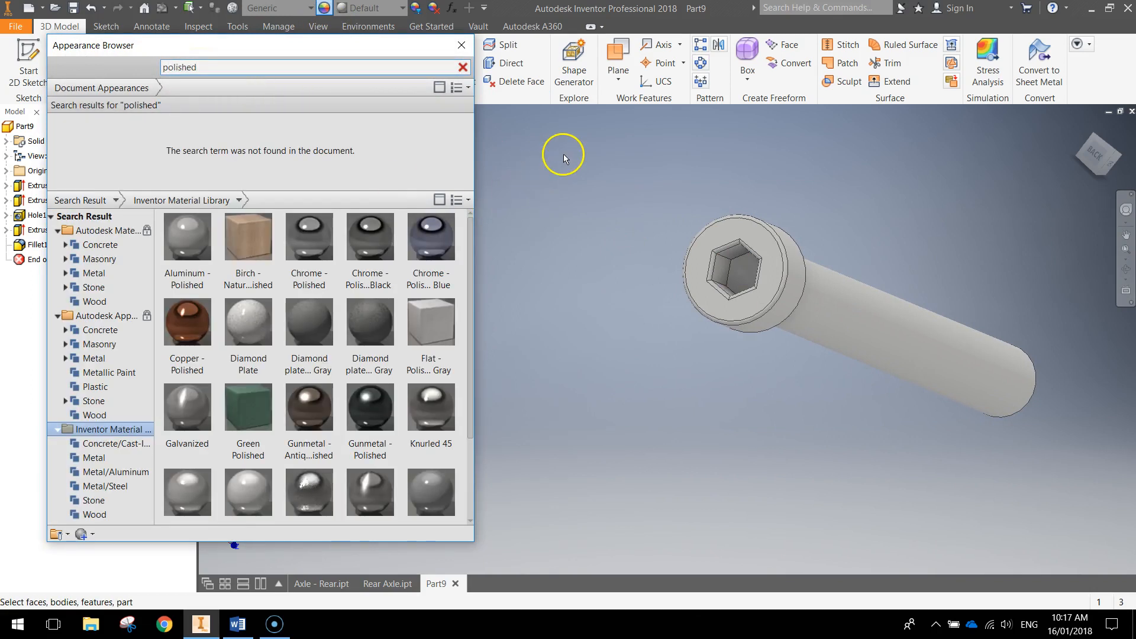
scroll("down", 3)
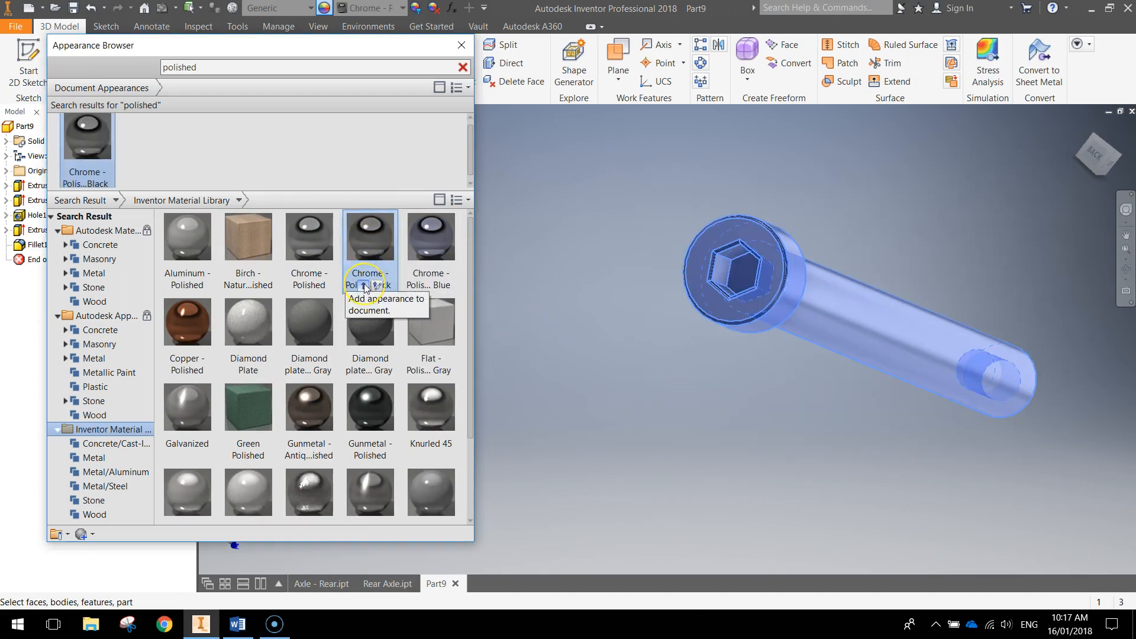
left_click(461, 45)
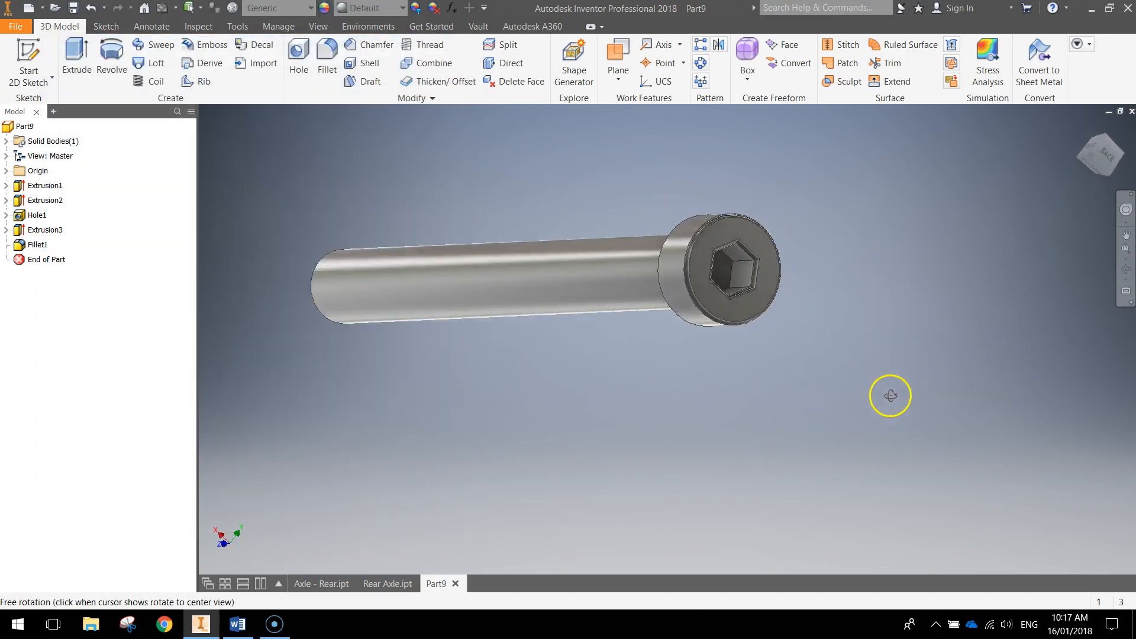
left_click_drag(890, 396, 793, 382)
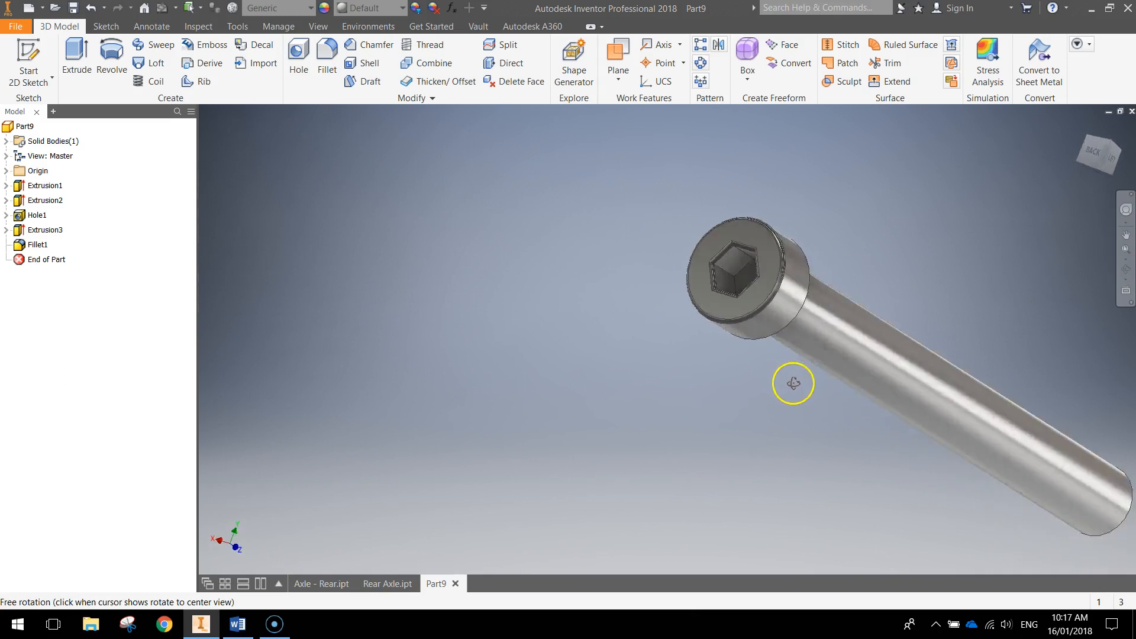